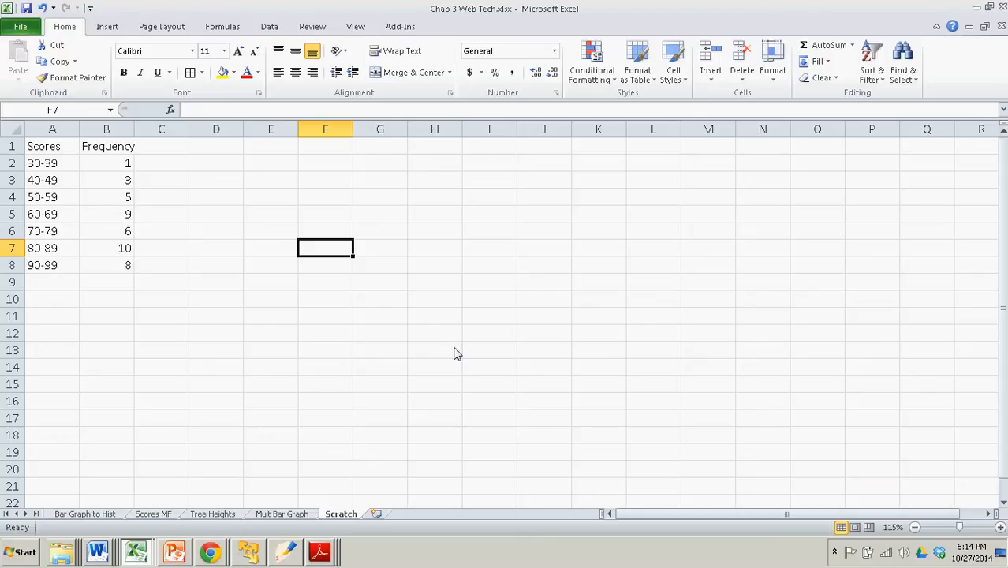
pyautogui.moveTo(455, 347)
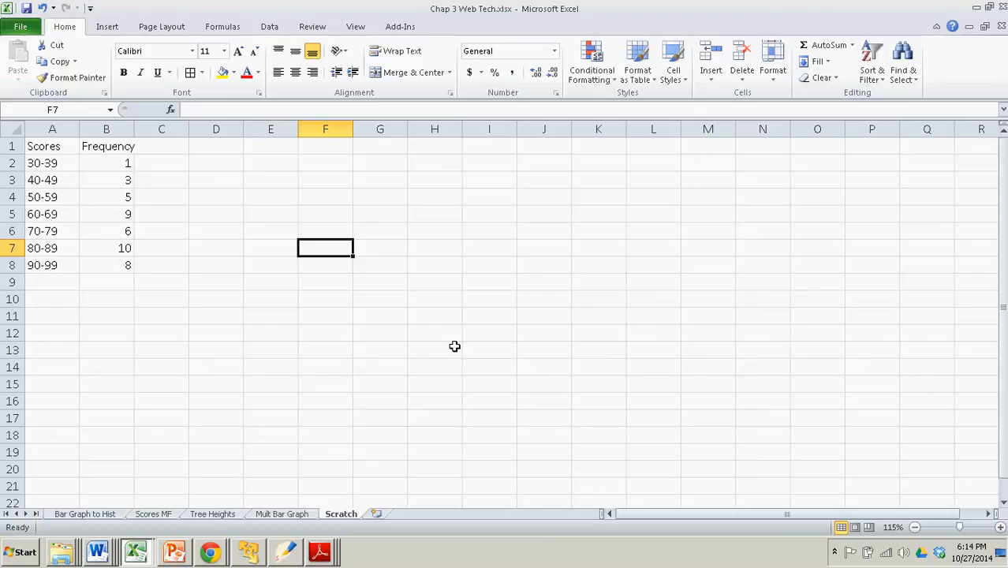
pyautogui.moveTo(60, 161)
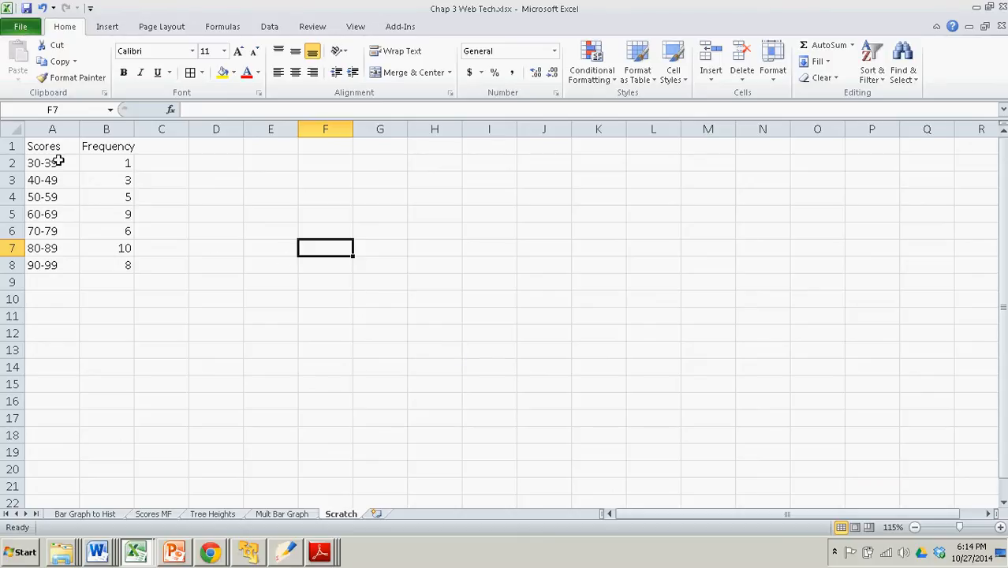
# Step: Check the number format of the score-range labels in column A and keep it as General
pyautogui.click(52, 180)
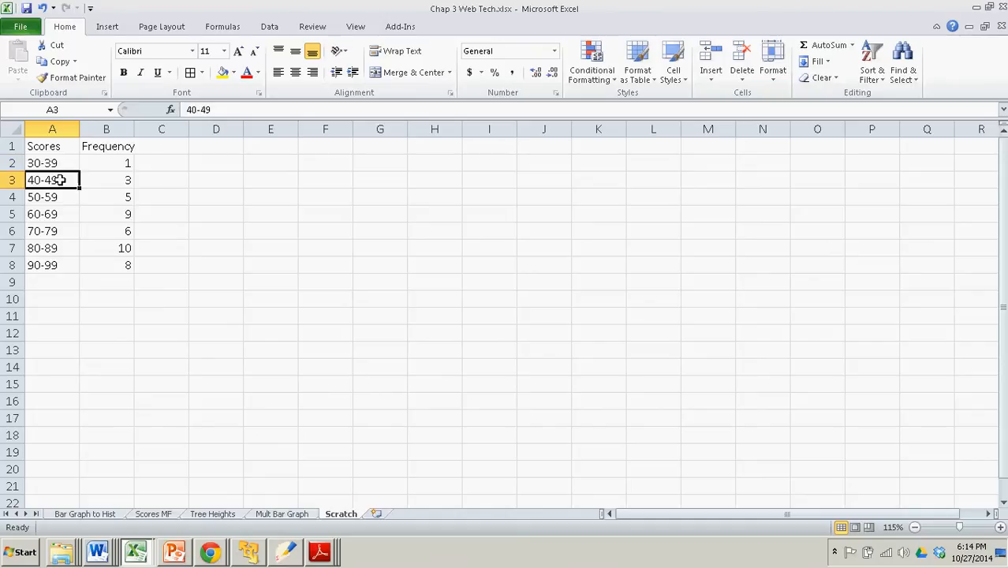
pyautogui.click(52, 163)
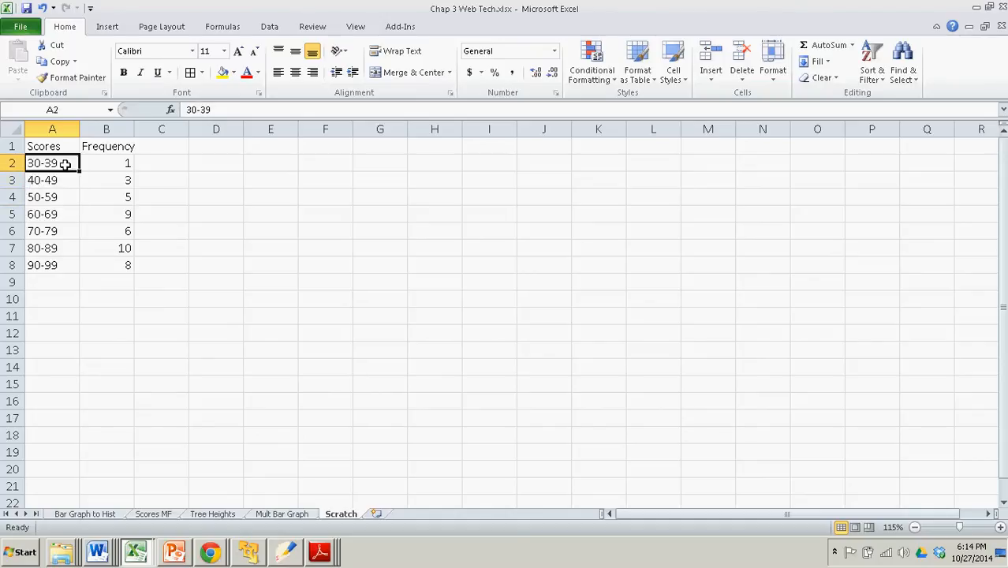
pyautogui.click(52, 179)
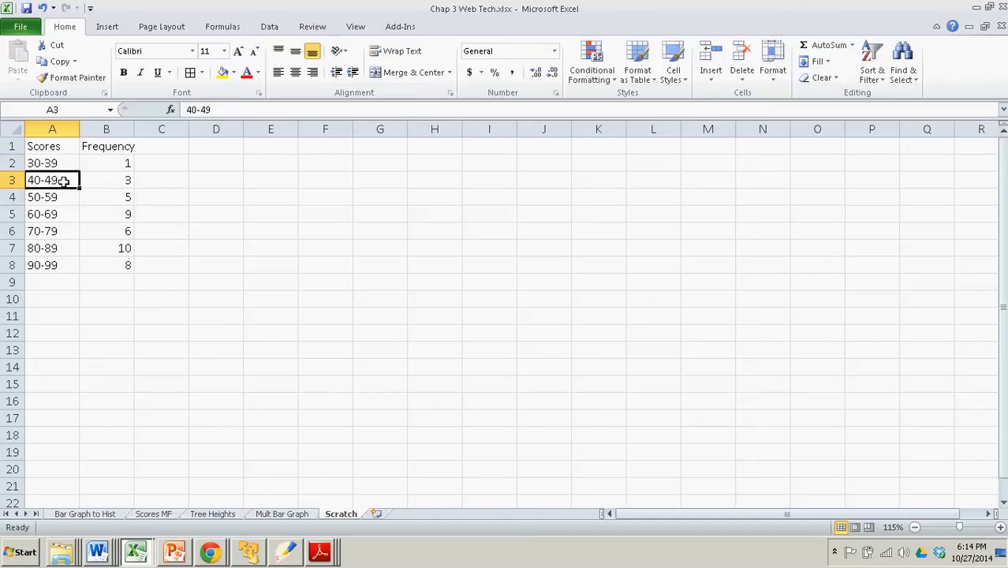
pyautogui.moveTo(52, 162); pyautogui.dragTo(52, 265)
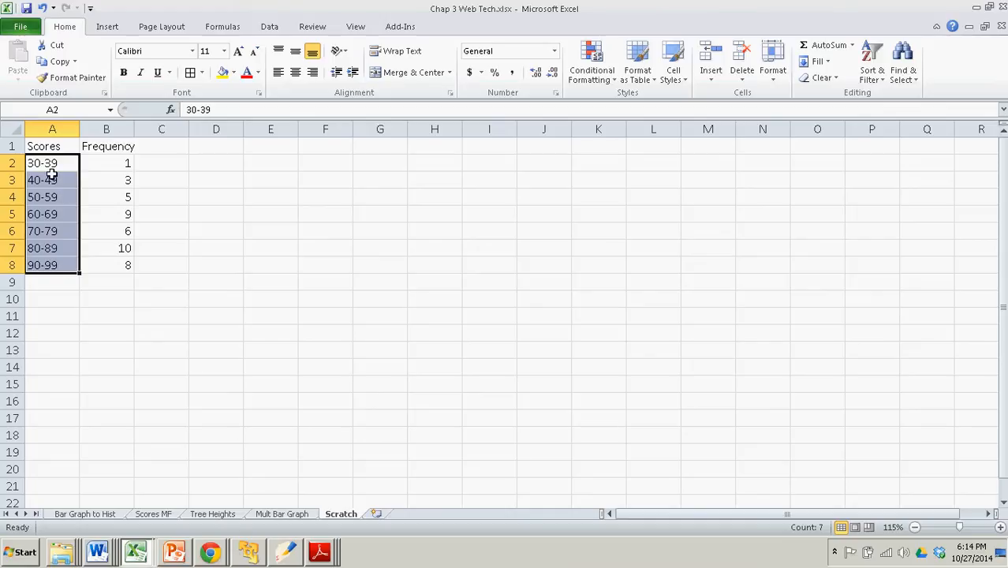
pyautogui.moveTo(61, 197)
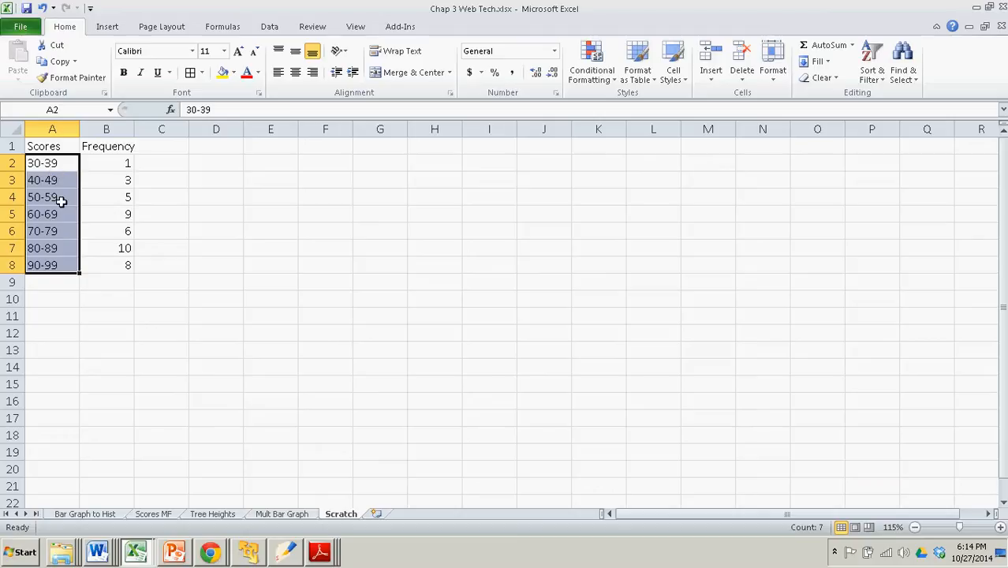
pyautogui.moveTo(62, 215)
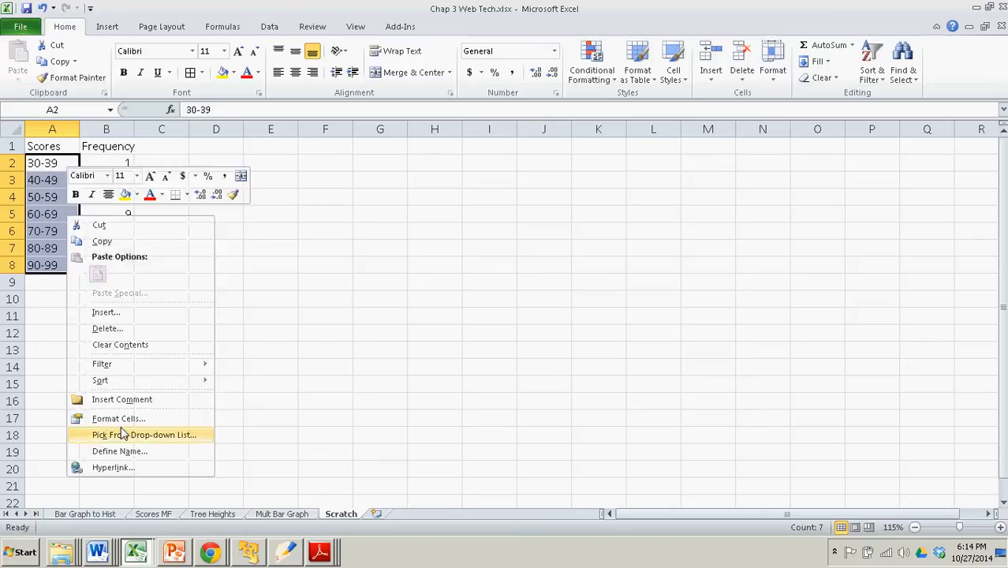
pyautogui.click(118, 418)
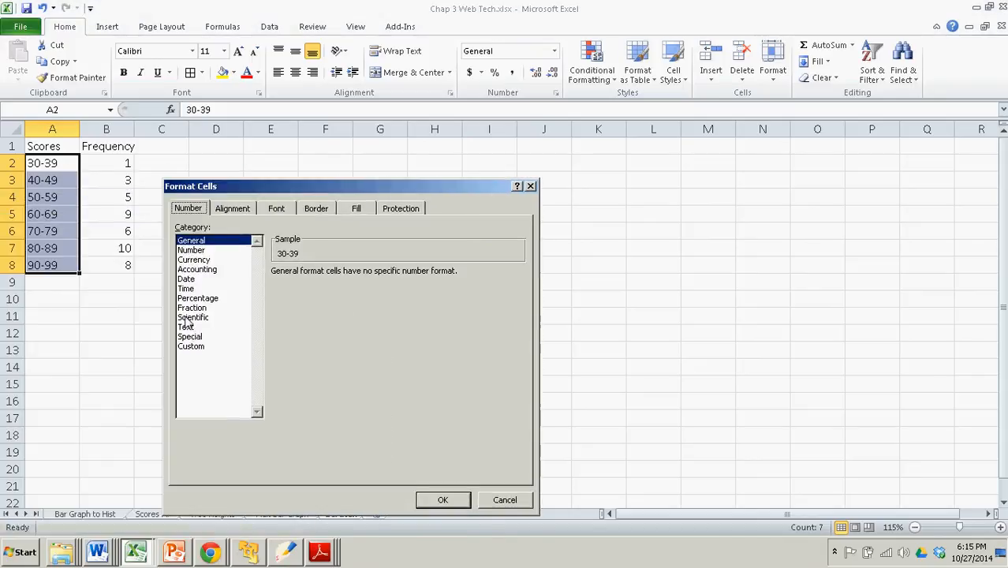
pyautogui.click(187, 327)
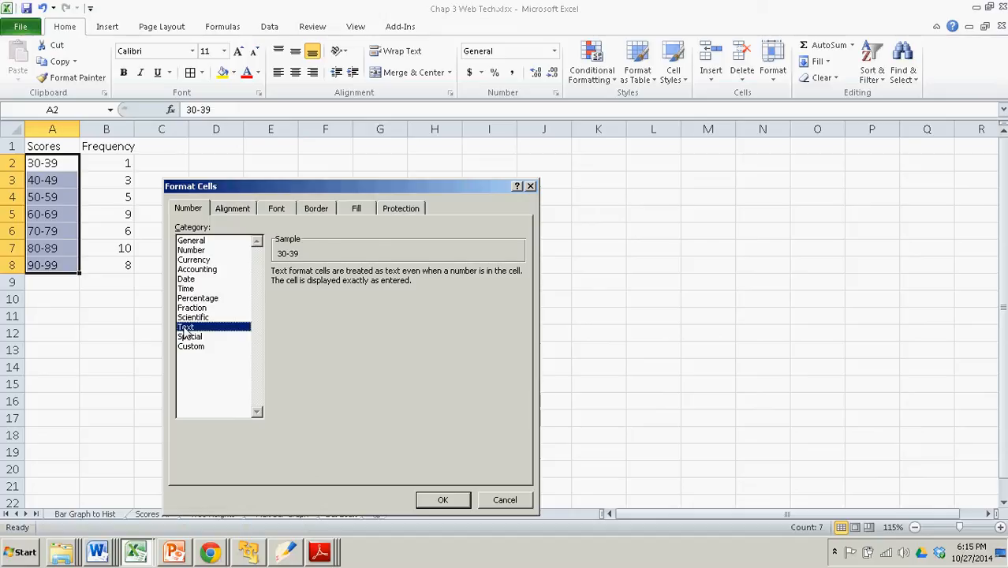
pyautogui.click(191, 240)
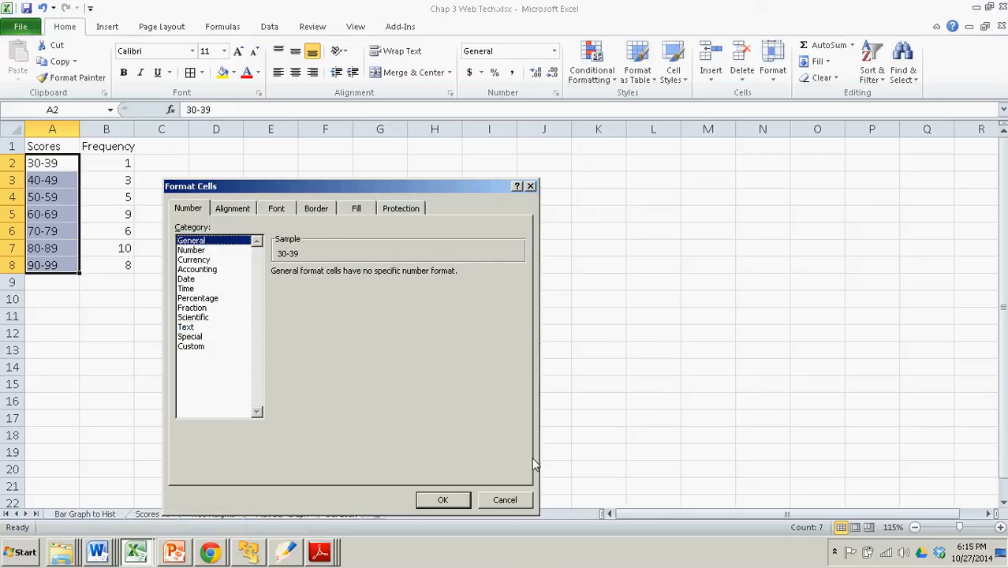
pyautogui.click(505, 499)
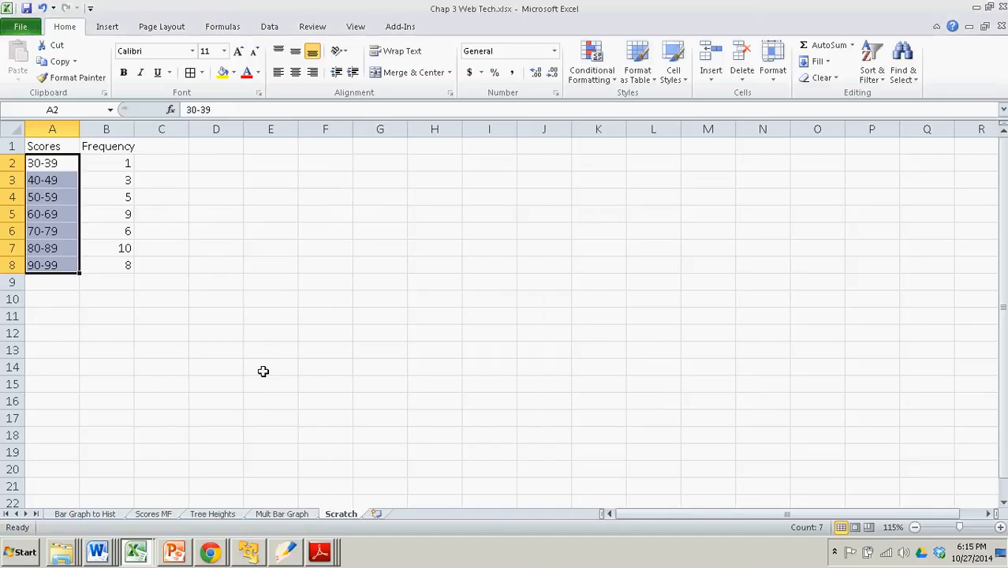
# Step: Select the scores-and-frequency table A1:B8 and insert a 2-D clustered column chart
pyautogui.click(107, 163)
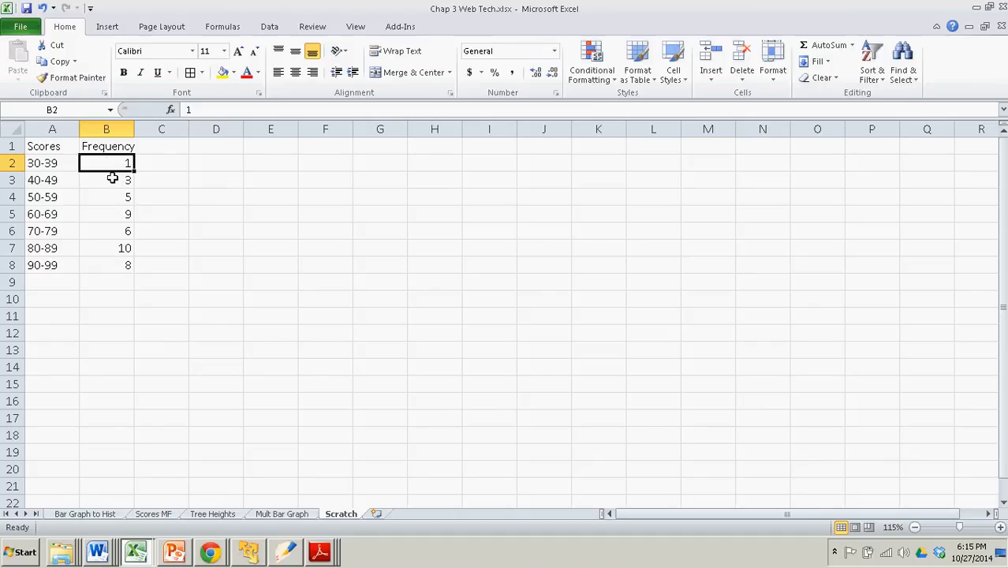
pyautogui.click(107, 215)
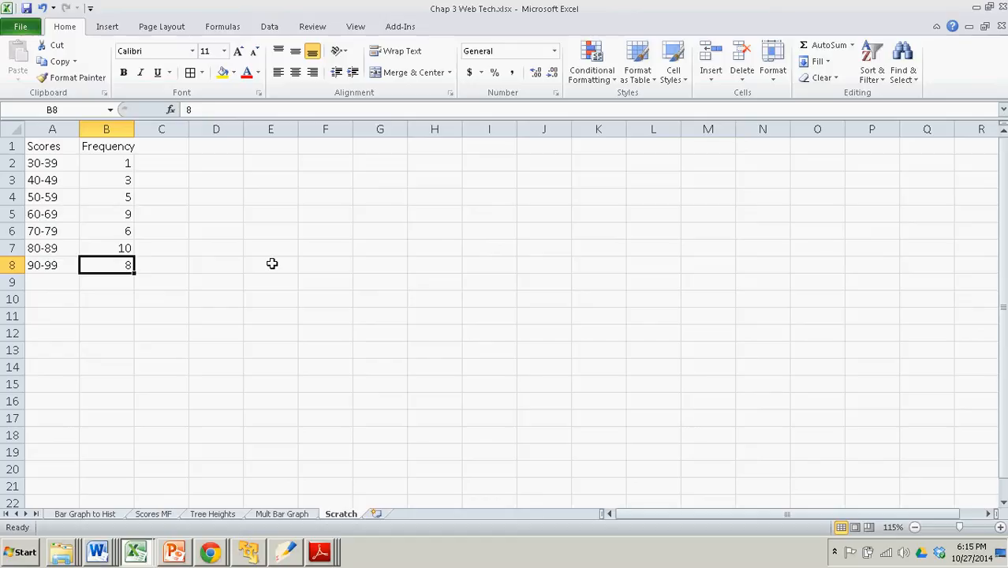
pyautogui.click(52, 145)
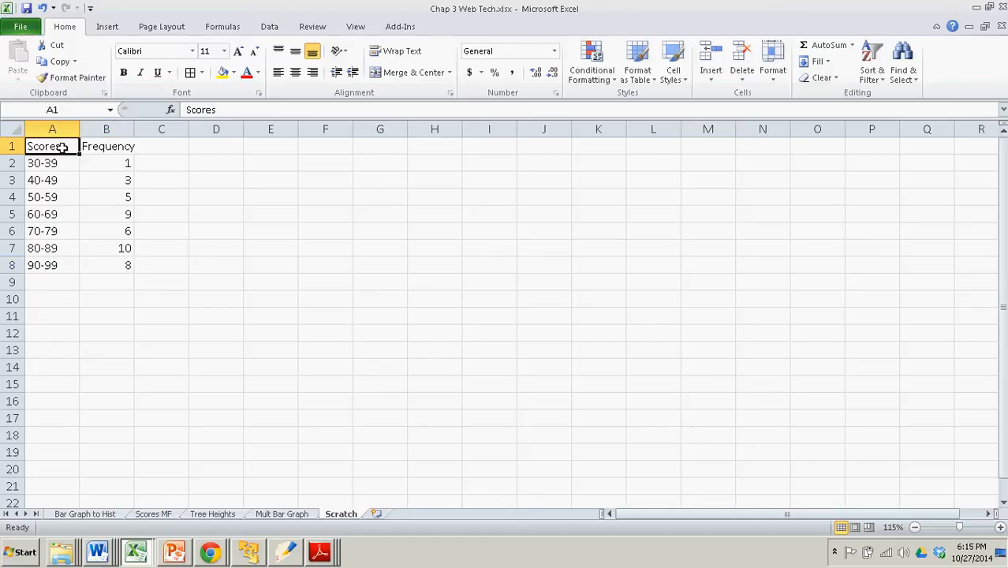
pyautogui.moveTo(43, 145); pyautogui.dragTo(128, 265)
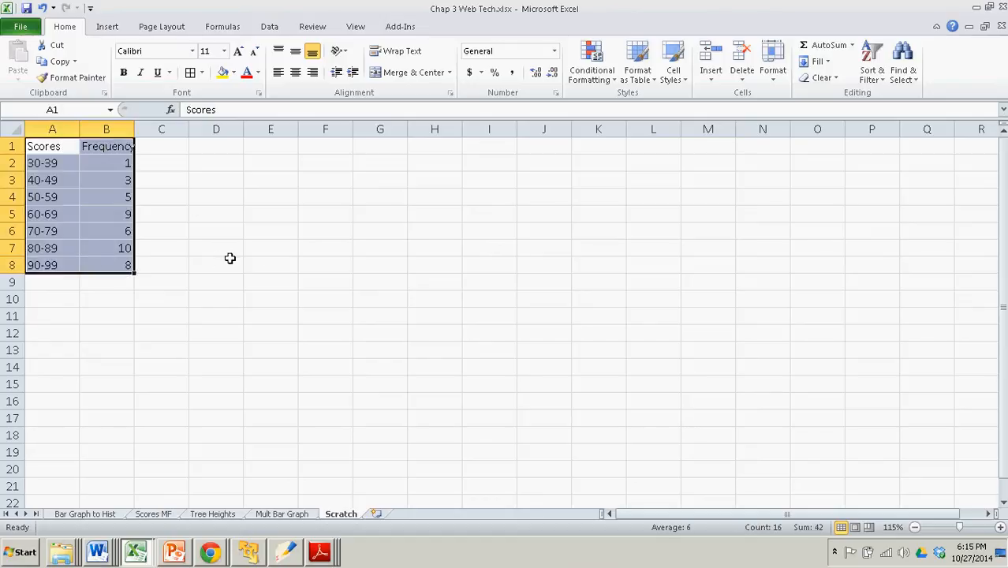
pyautogui.click(108, 25)
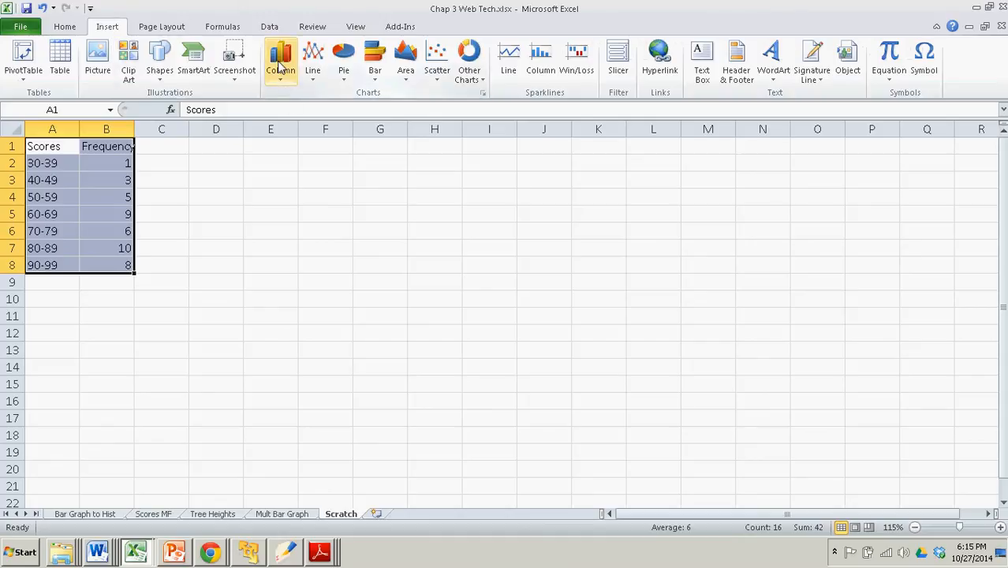
pyautogui.moveTo(281, 60)
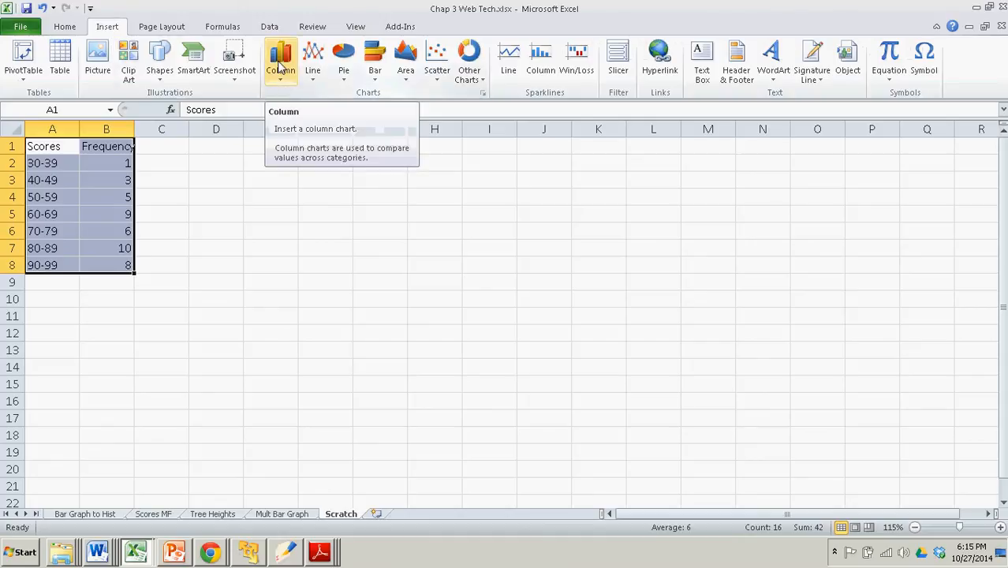
pyautogui.click(280, 60)
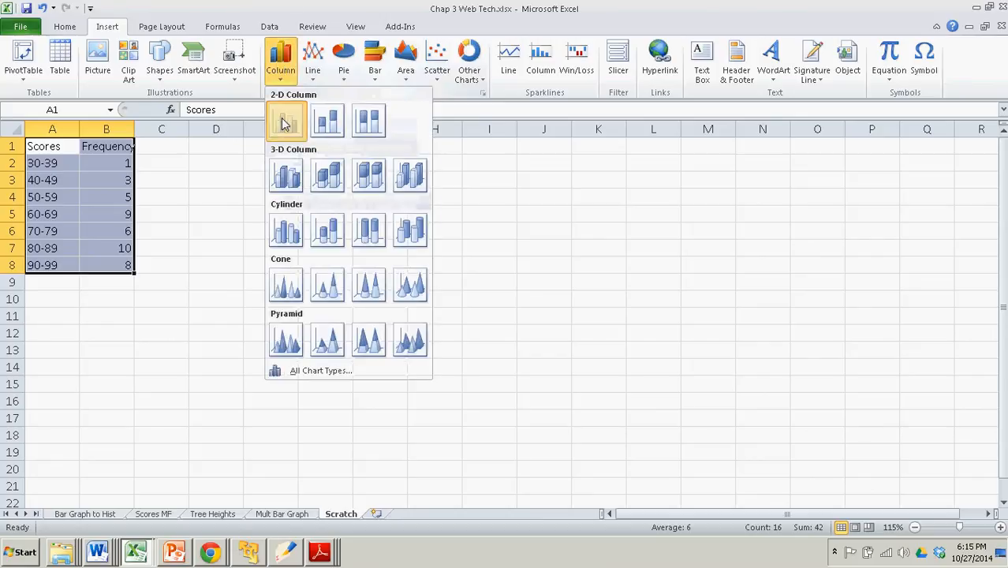
pyautogui.click(285, 120)
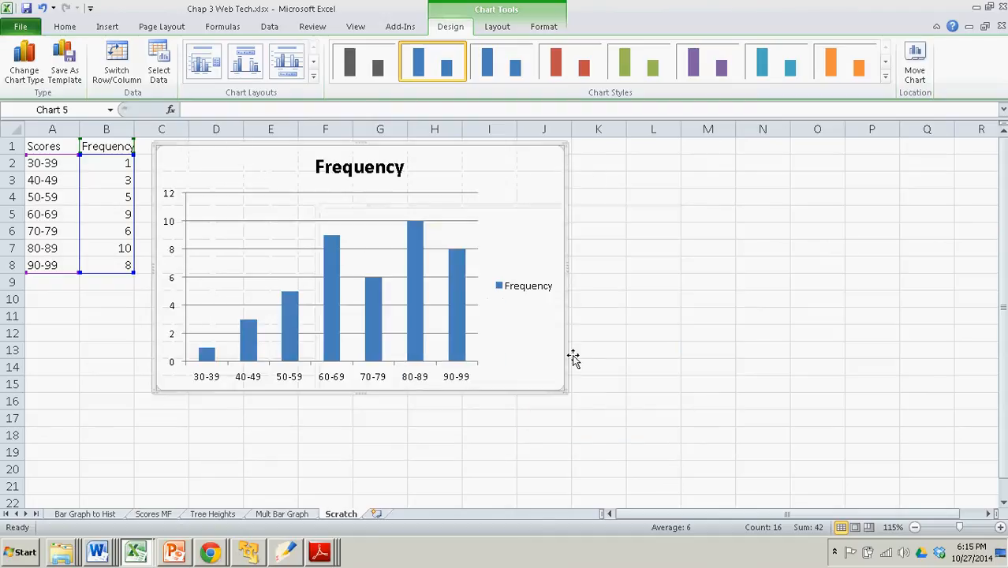
pyautogui.moveTo(515, 244)
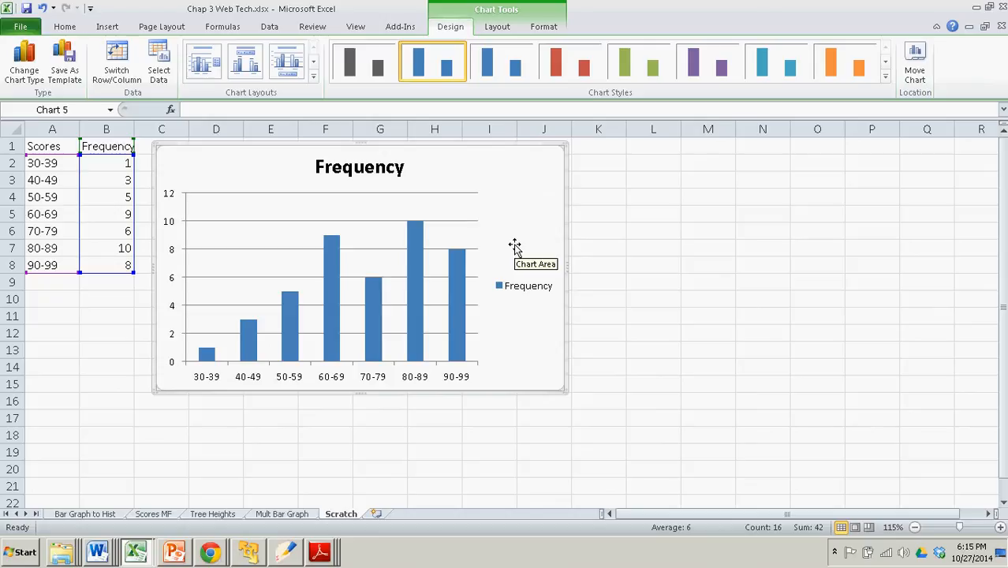
pyautogui.moveTo(521, 215)
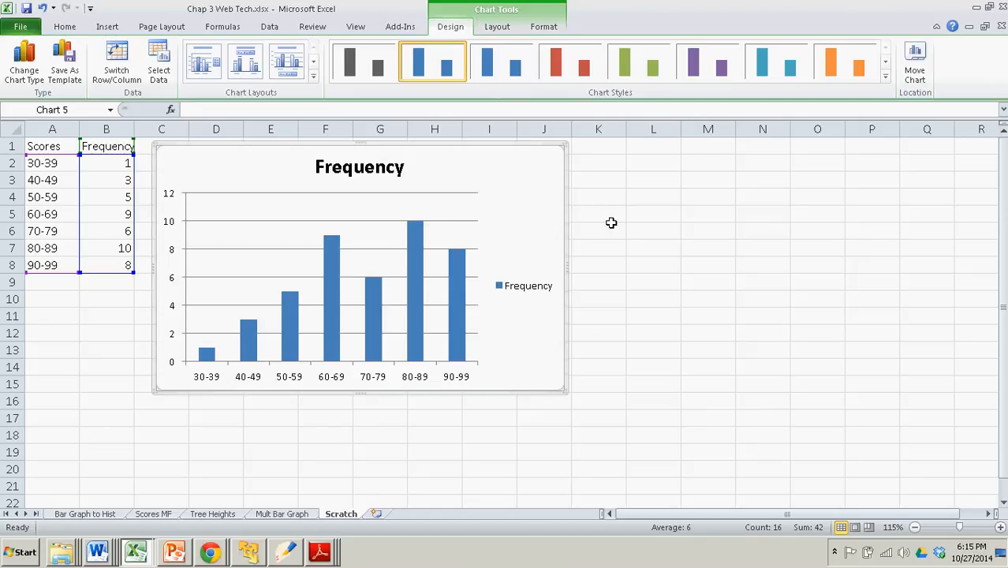
pyautogui.click(653, 230)
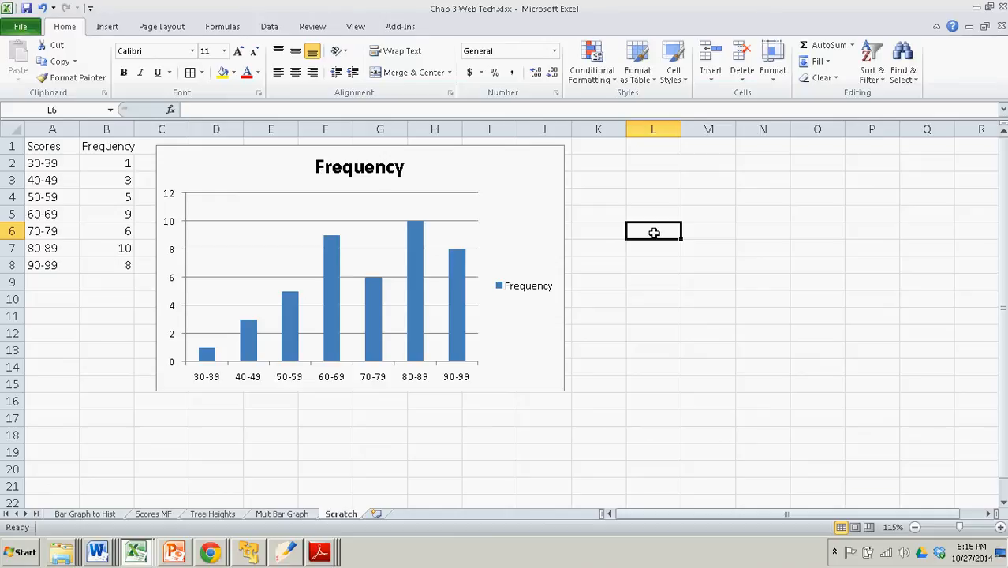
pyautogui.click(358, 268)
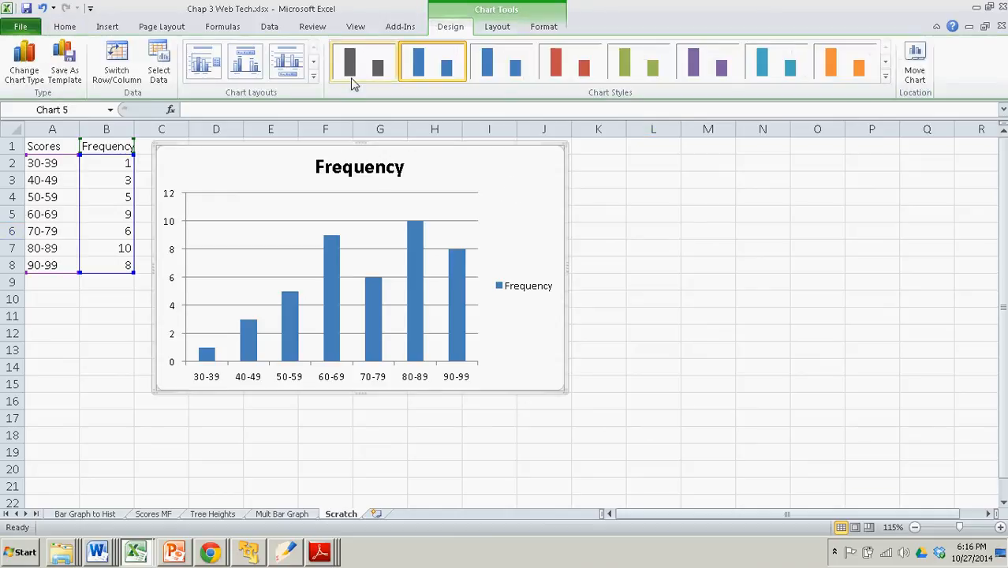
# Step: Apply the chart layout that adds axis title placeholders and keeps the legend
pyautogui.click(312, 75)
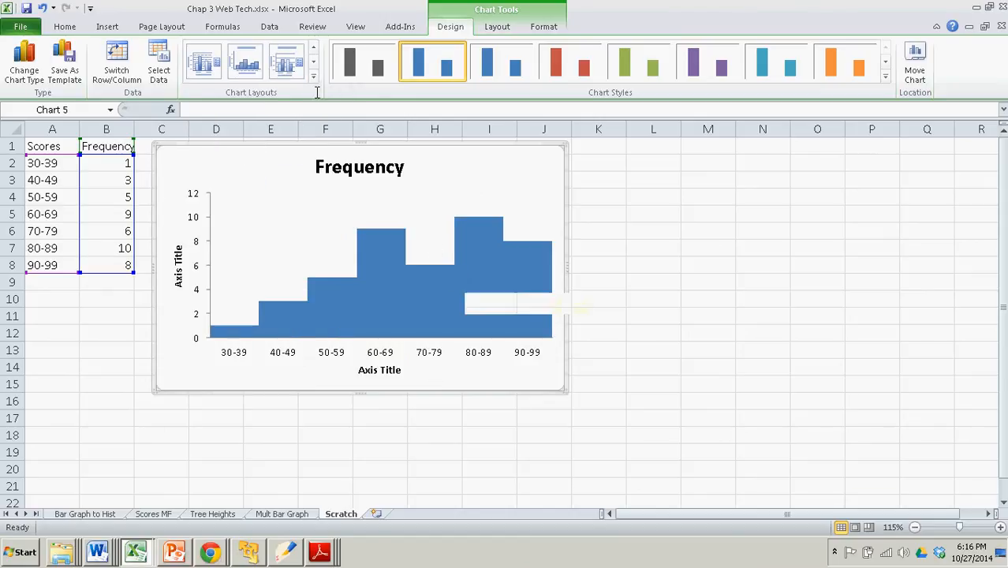
pyautogui.click(312, 76)
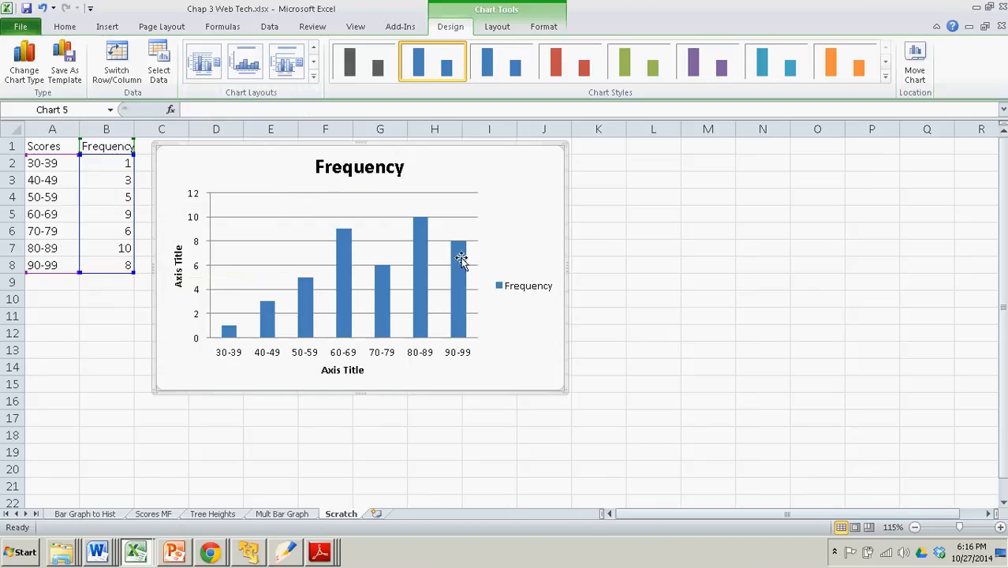
pyautogui.moveTo(353, 240)
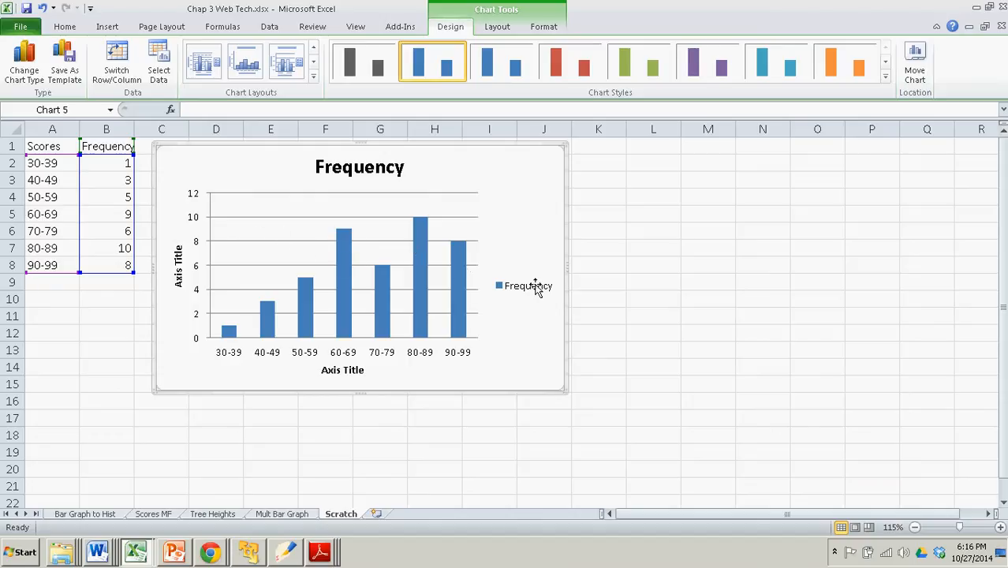
# Step: Delete the legend, label the axes Test Scores and Frequency, and retitle the chart 'Bar Graph of Test Scores'
pyautogui.click(527, 285)
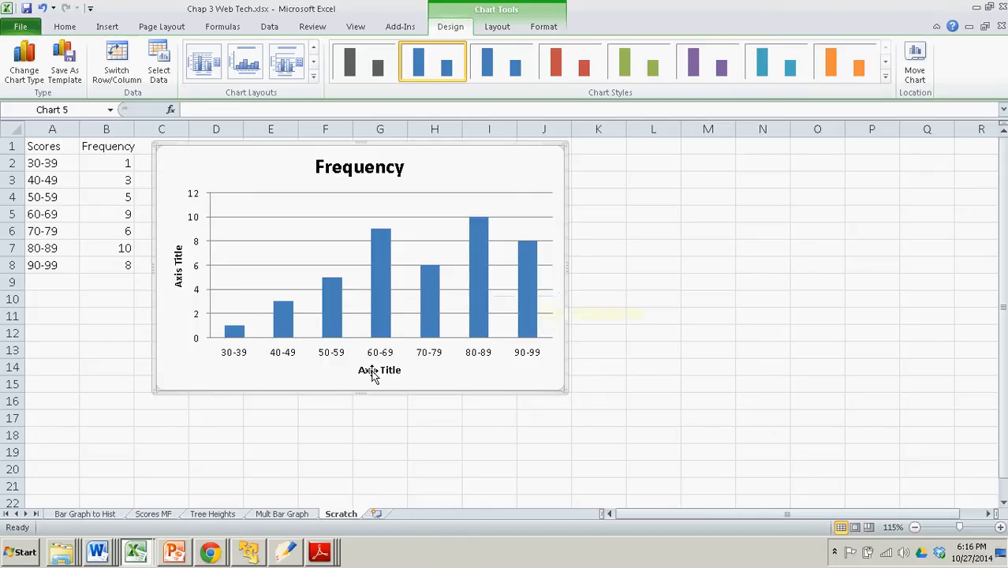
pyautogui.click(379, 369)
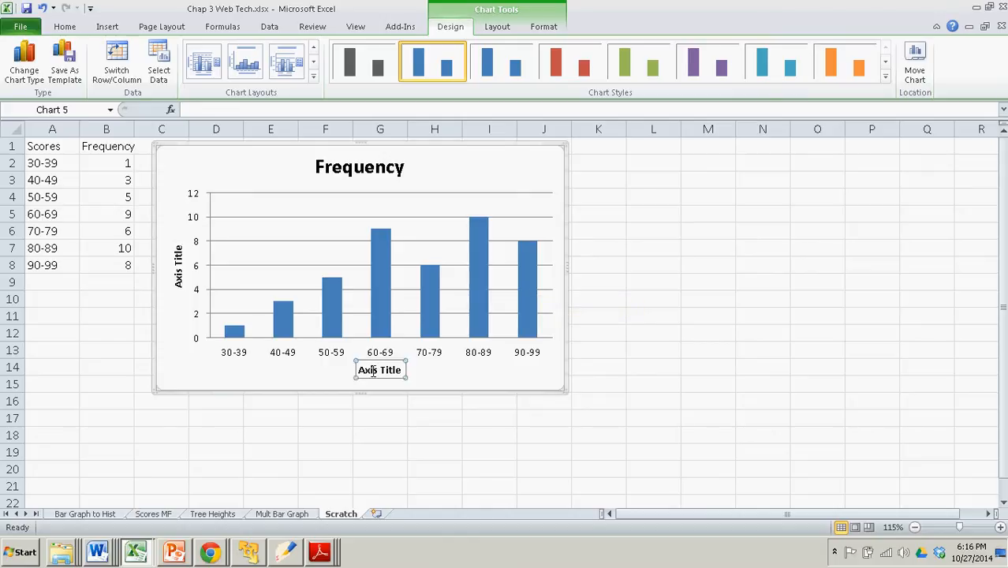
pyautogui.moveTo(398, 376)
pyautogui.write('Test Scores')
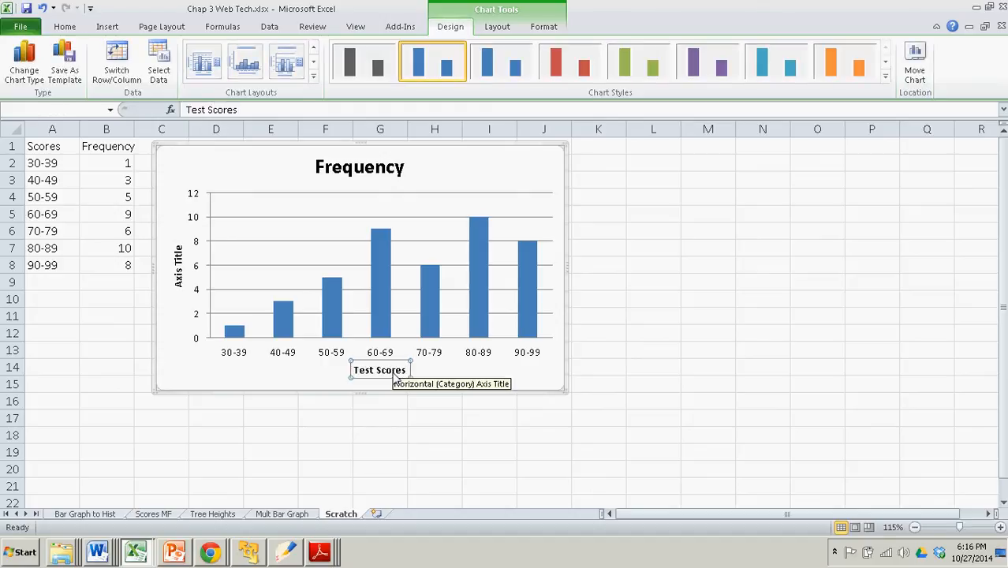
pyautogui.moveTo(218, 303)
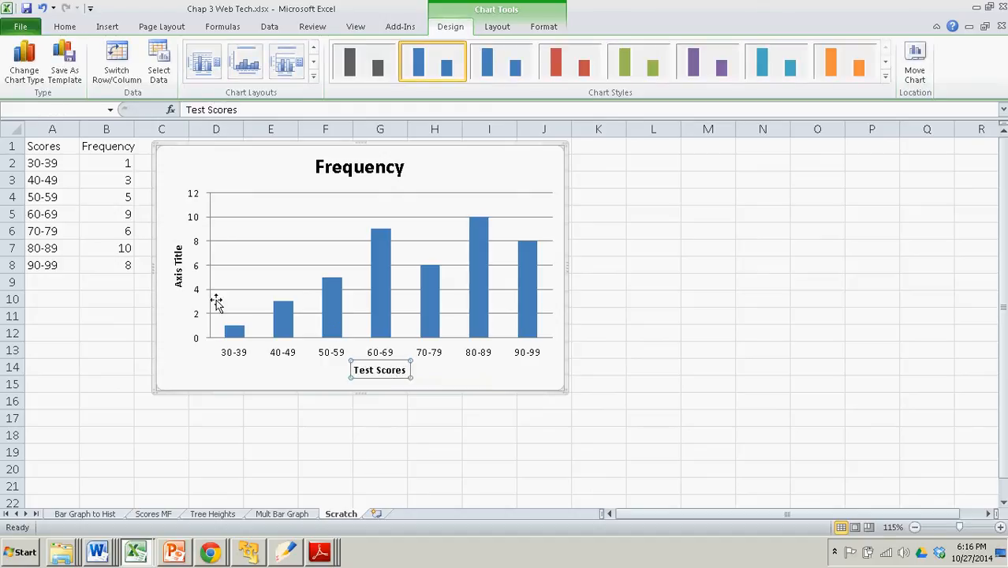
pyautogui.click(176, 268)
pyautogui.write('Frequency')
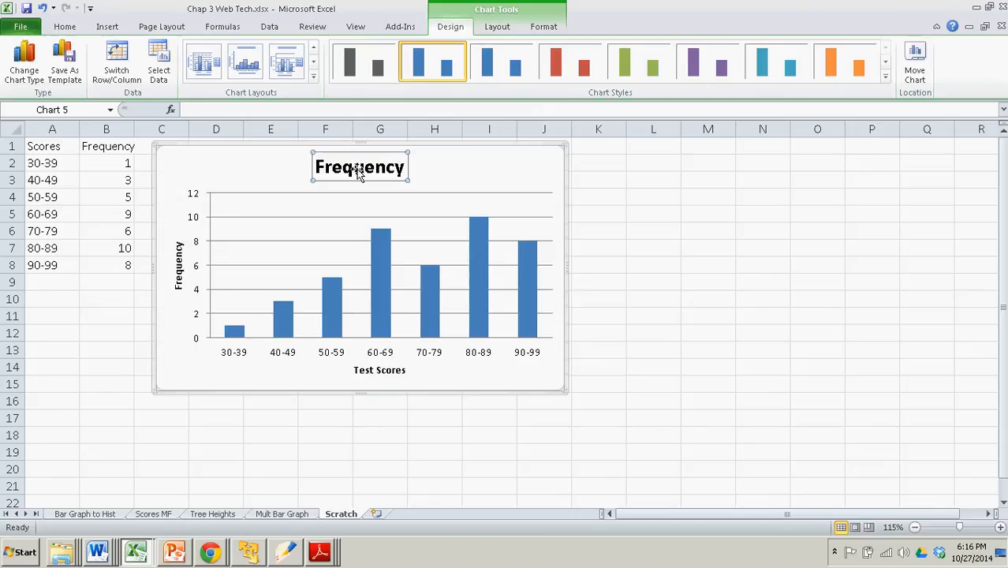
pyautogui.write('Bar Graph of Test Scores')
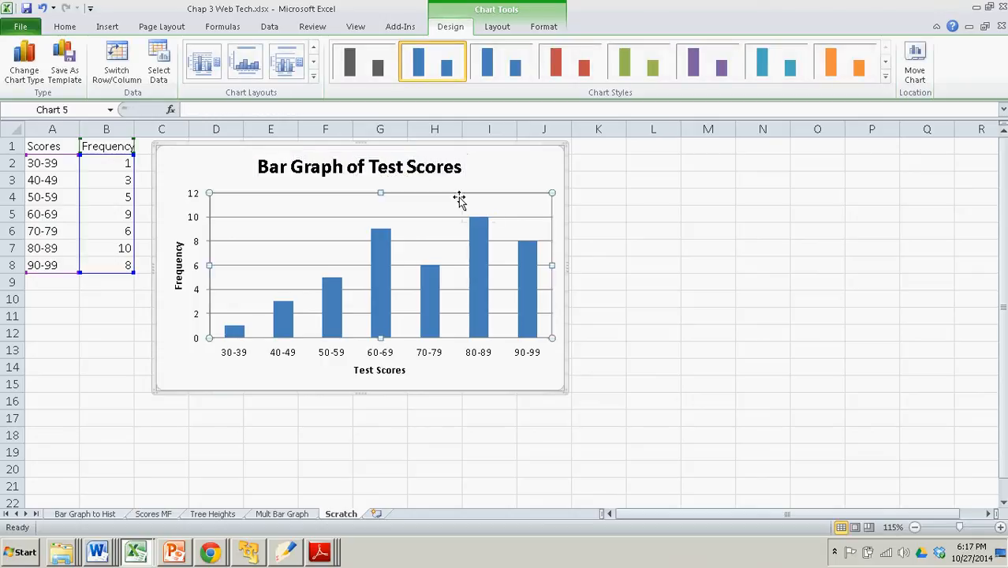
pyautogui.moveTo(419, 168)
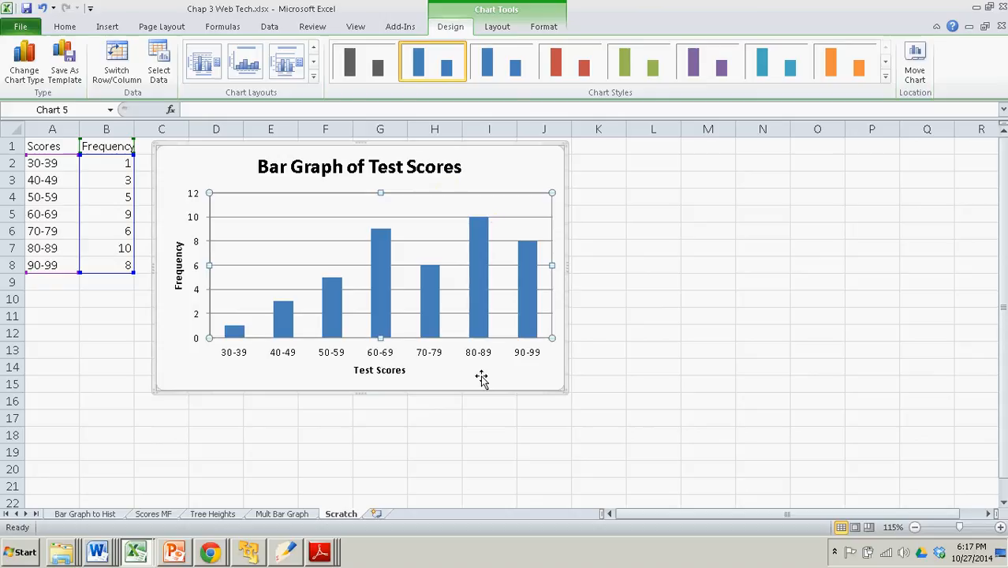
pyautogui.click(435, 434)
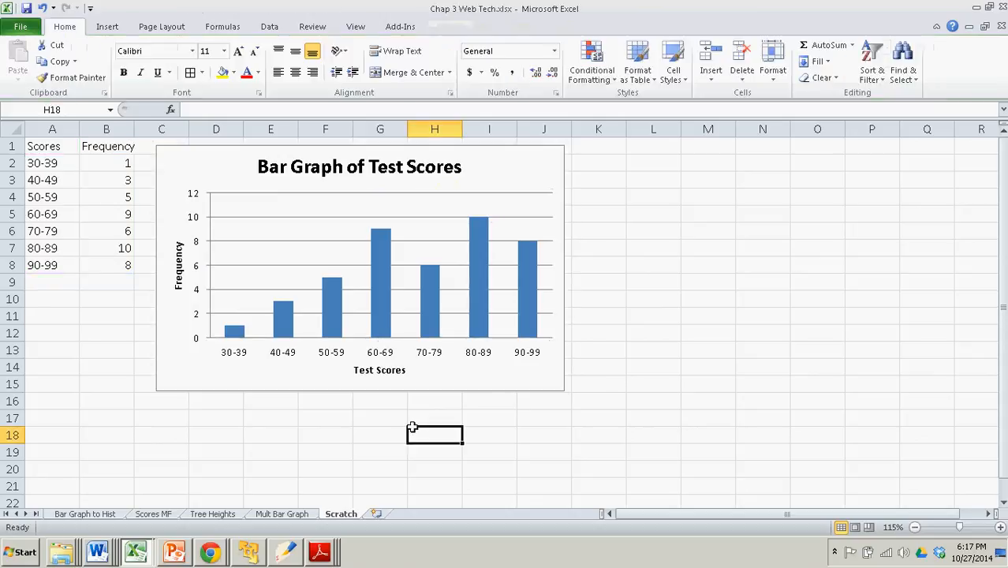
pyautogui.moveTo(414, 429)
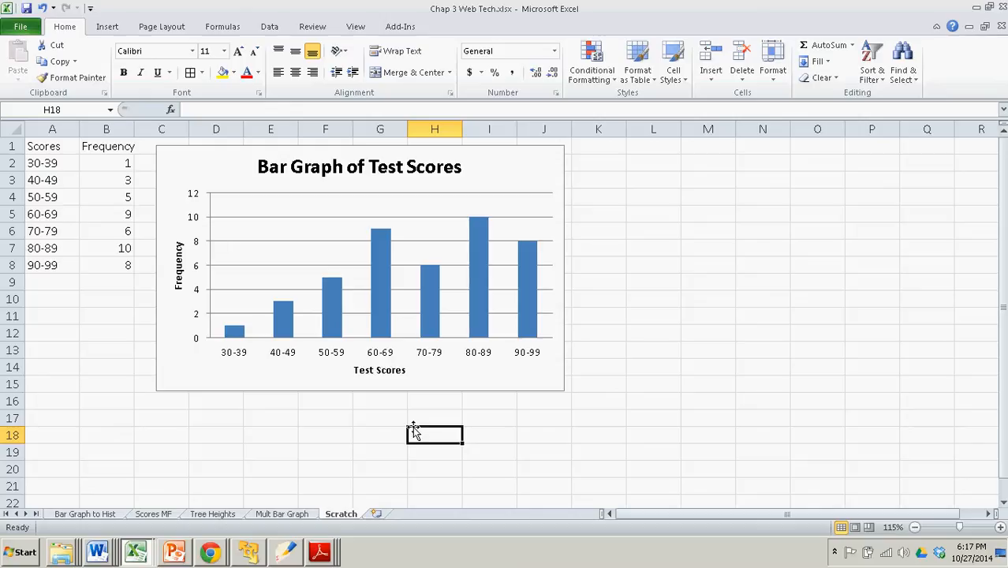
pyautogui.moveTo(366, 252)
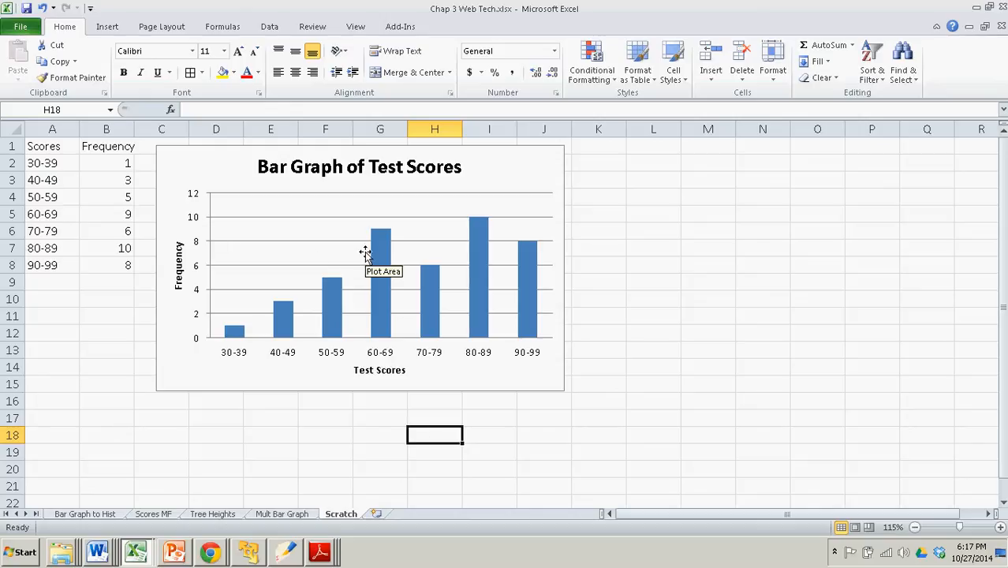
# Step: Format the bar data series with a gap width of 0% so the bars touch
pyautogui.rightClick(379, 240)
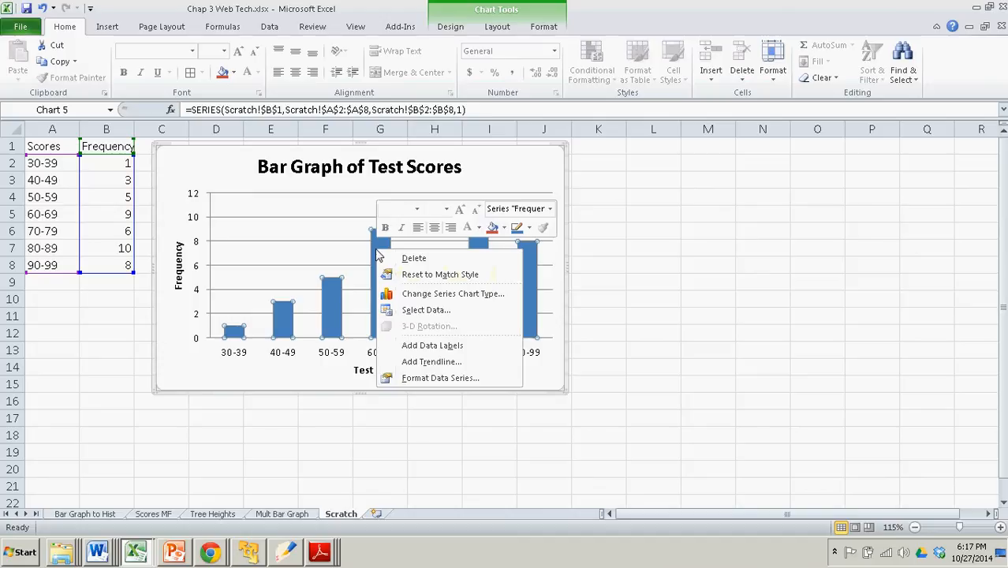
pyautogui.moveTo(429, 380)
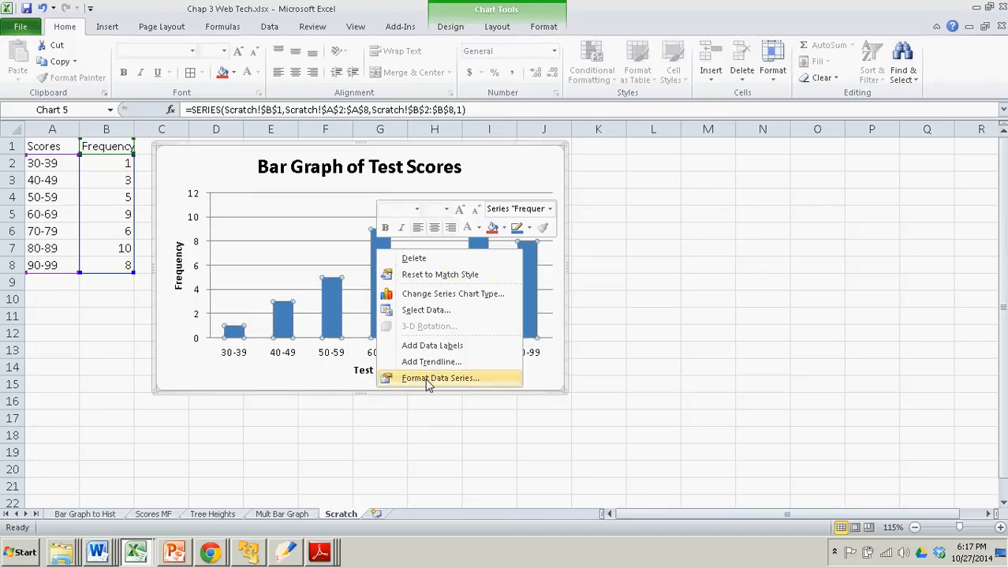
pyautogui.click(440, 379)
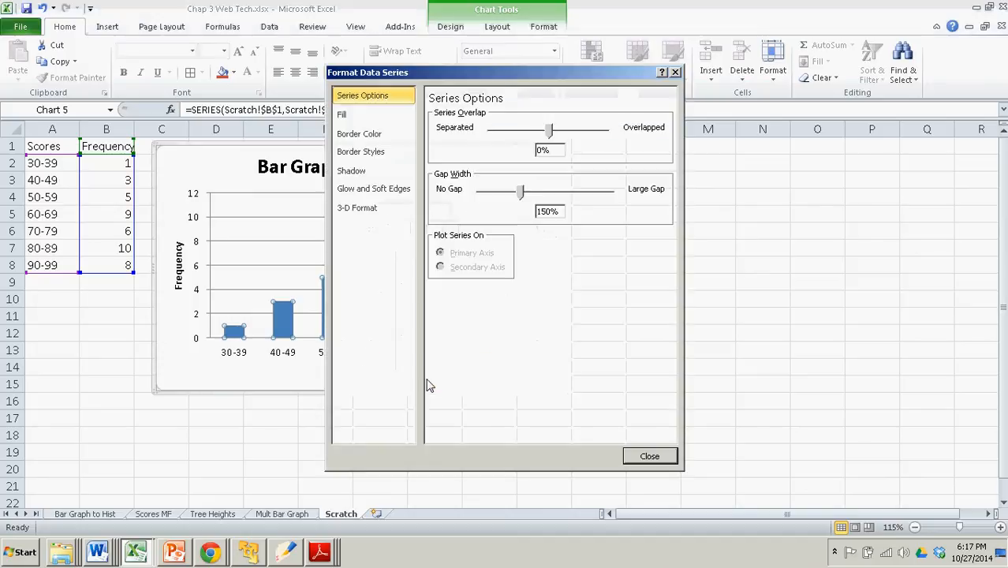
pyautogui.moveTo(483, 118)
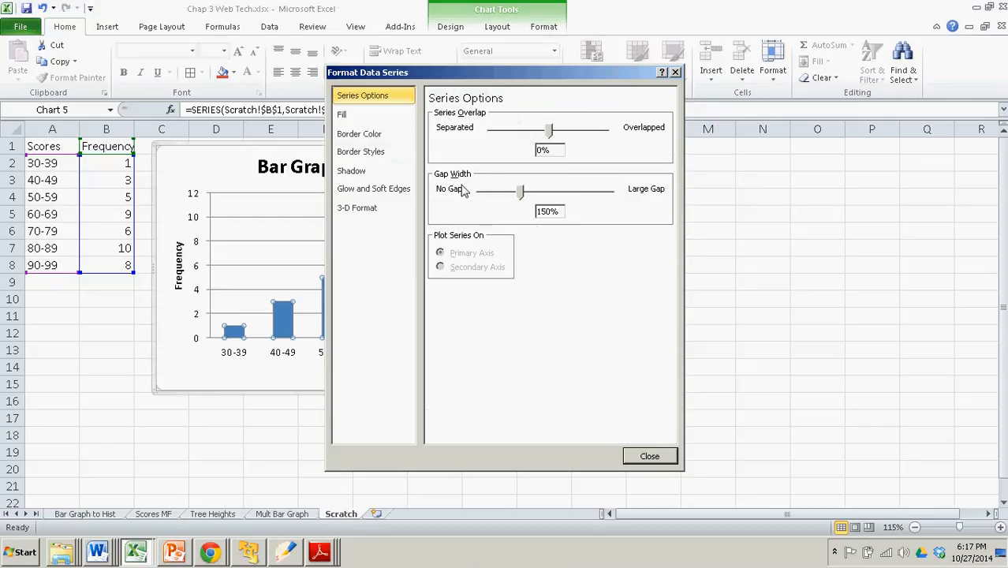
pyautogui.moveTo(521, 191); pyautogui.dragTo(479, 191)
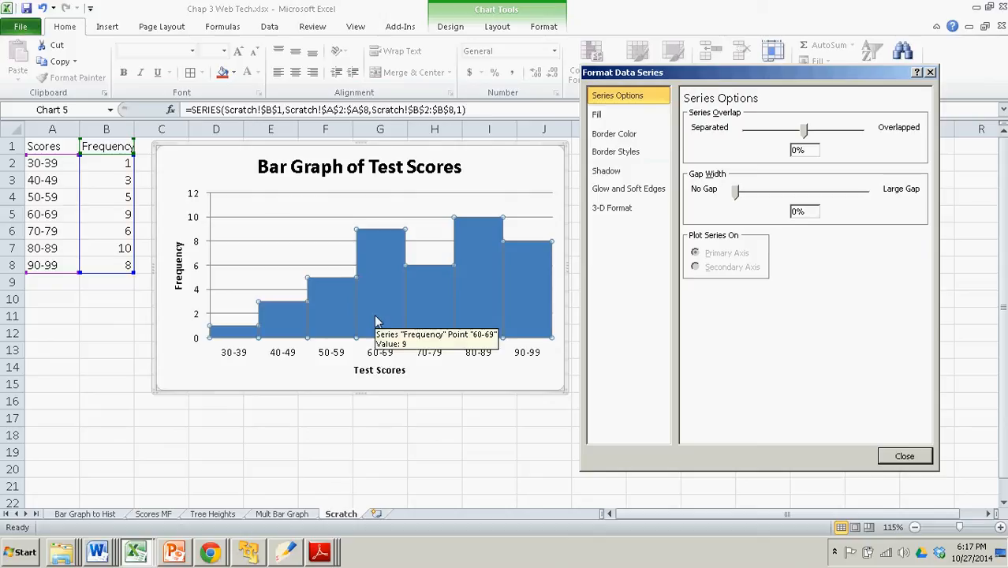
# Step: Give the bars solid black borders with a thicker line width and close Format Data Series
pyautogui.click(614, 133)
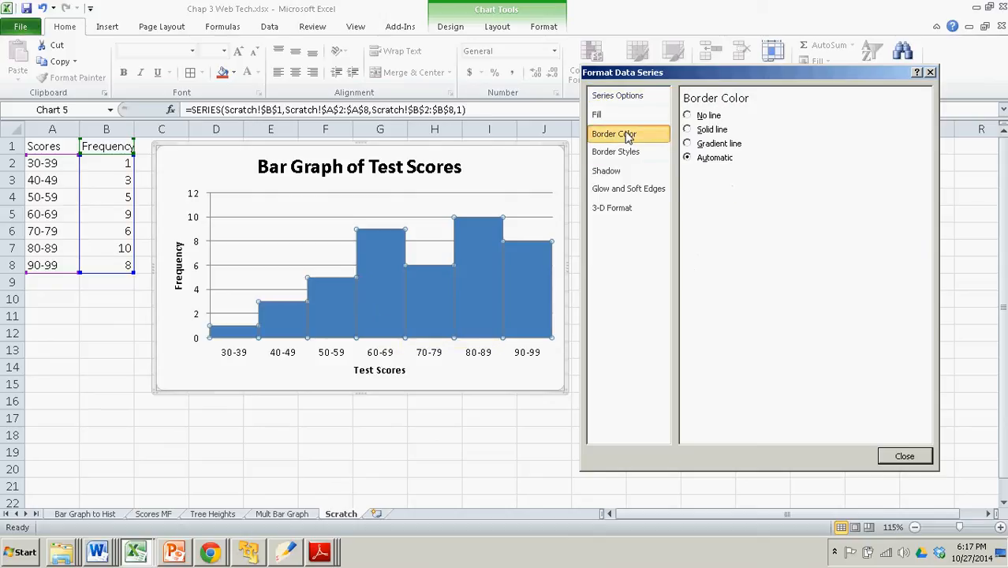
pyautogui.moveTo(670, 139)
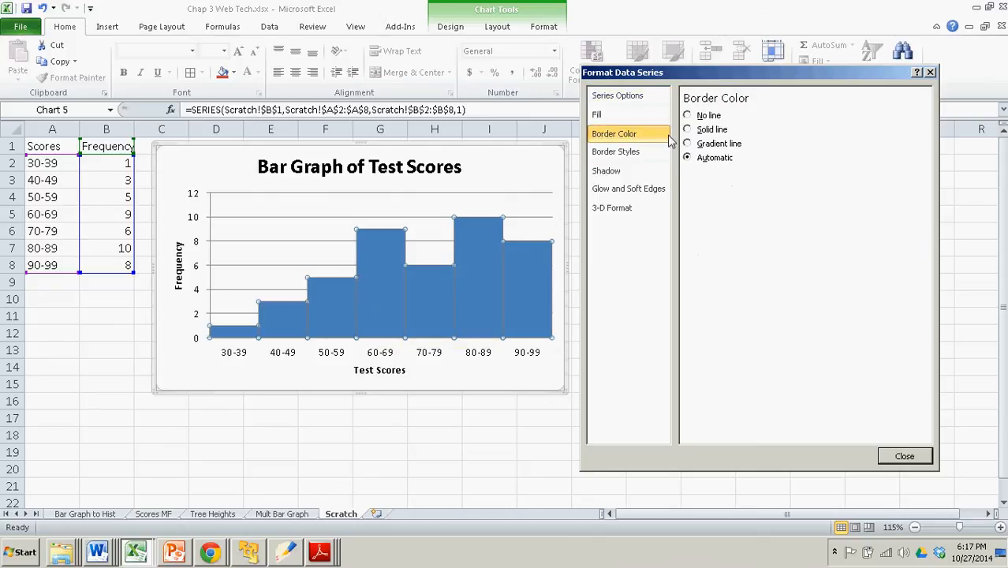
pyautogui.click(688, 130)
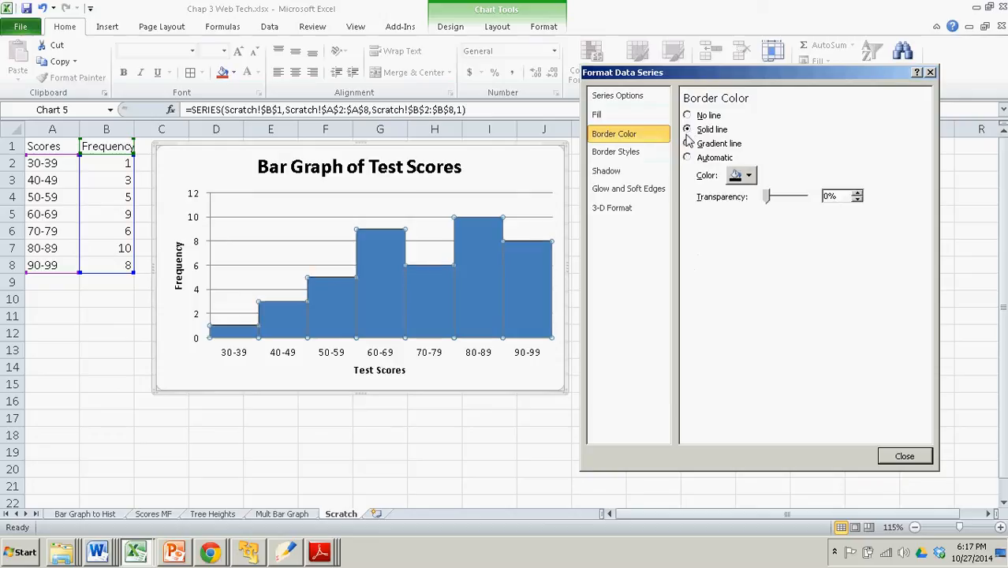
pyautogui.click(748, 175)
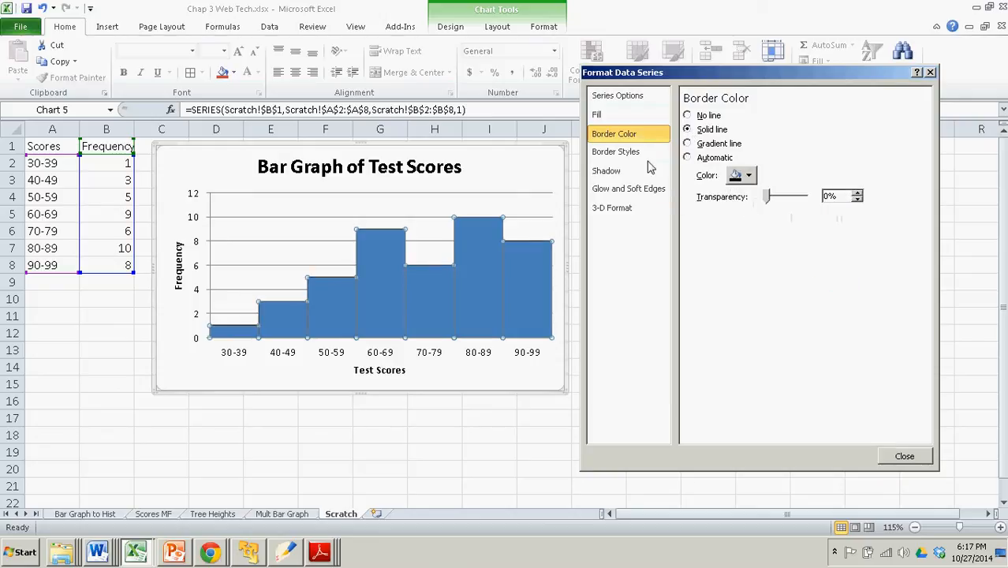
pyautogui.click(616, 151)
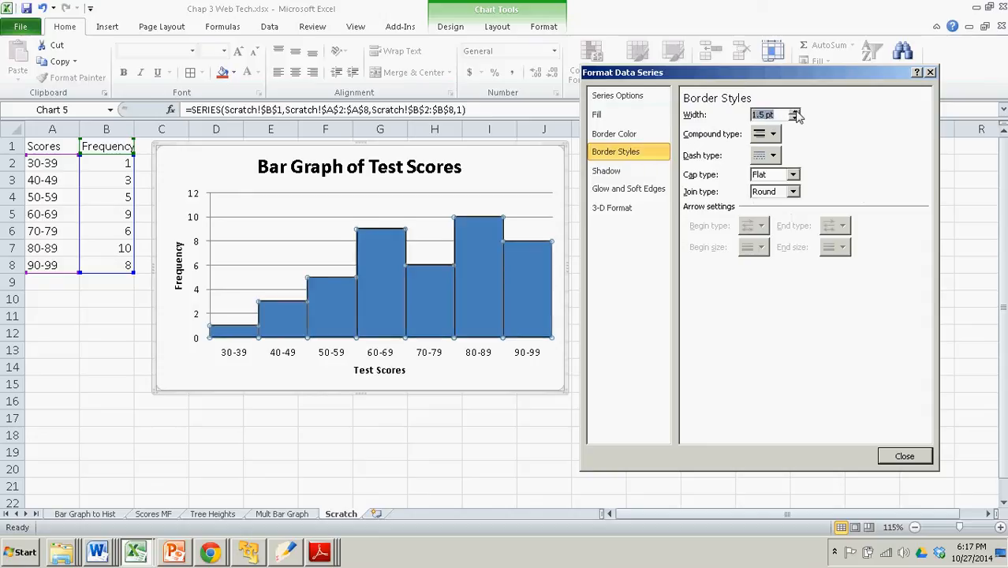
pyautogui.click(794, 110)
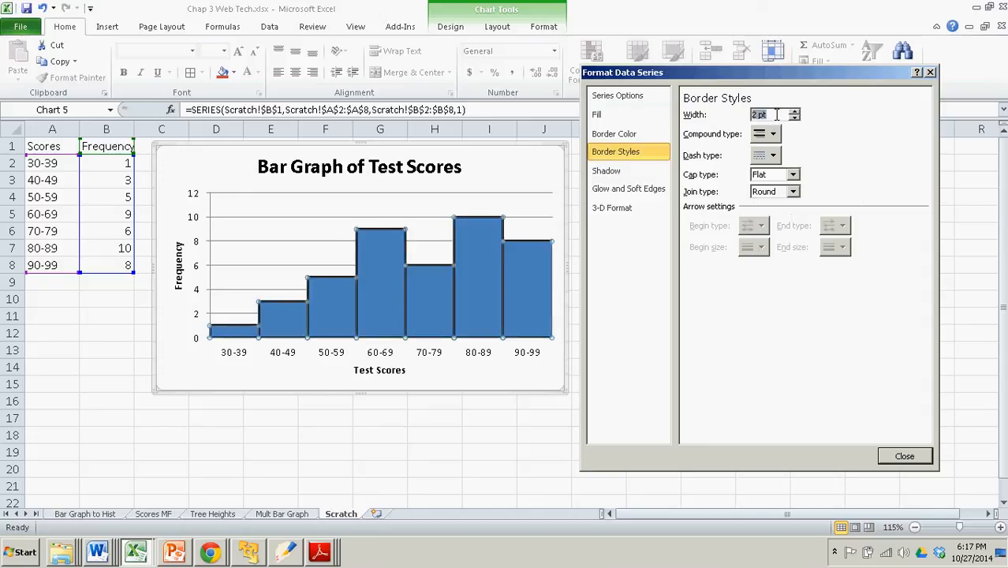
pyautogui.moveTo(439, 316)
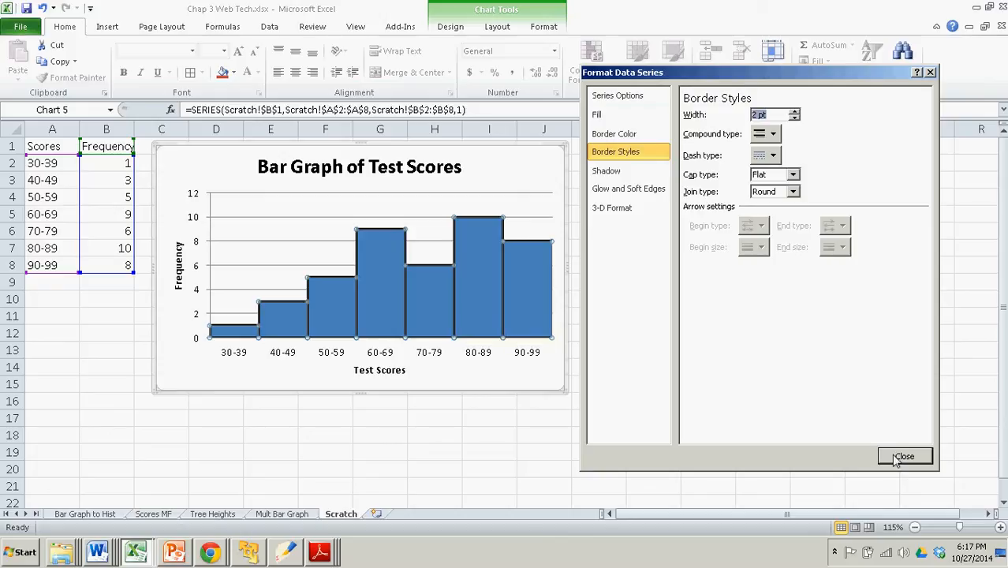
pyautogui.click(906, 456)
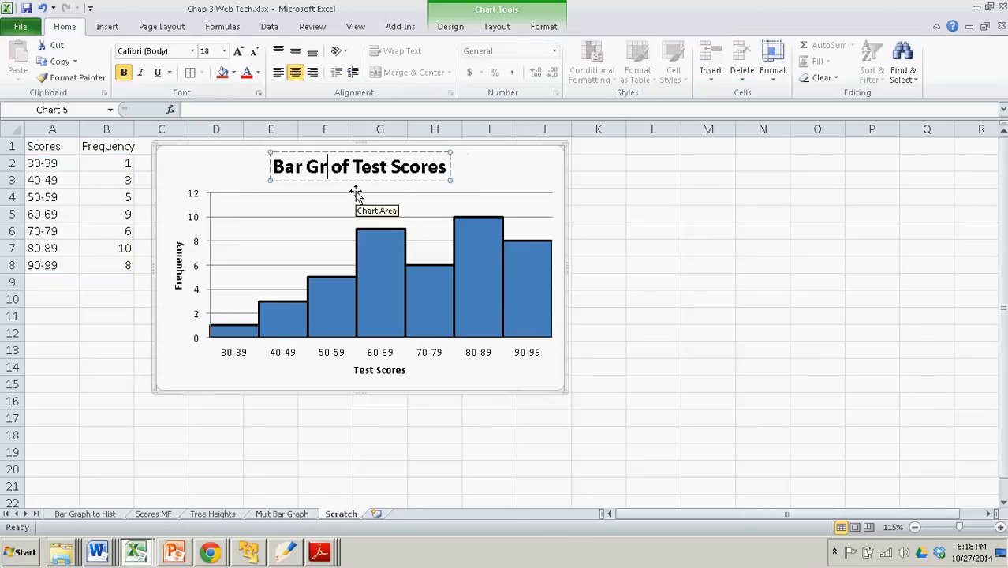
# Step: Retitle the chart 'Histogram of Test Scores'
pyautogui.write('Histogram')
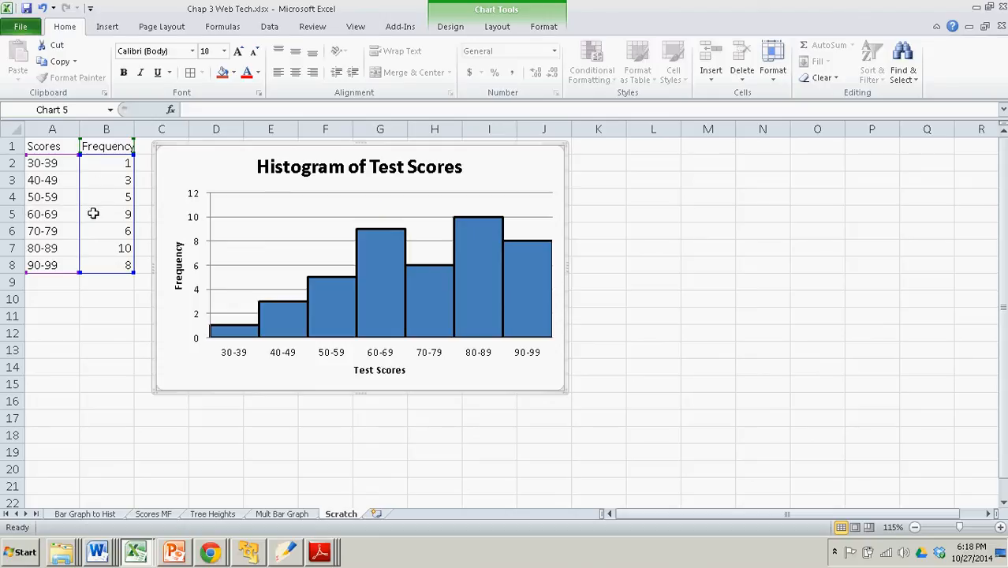
# Step: Change the 40-49 frequency to 6, restore it to 3, and watch the histogram redraw
pyautogui.click(105, 179)
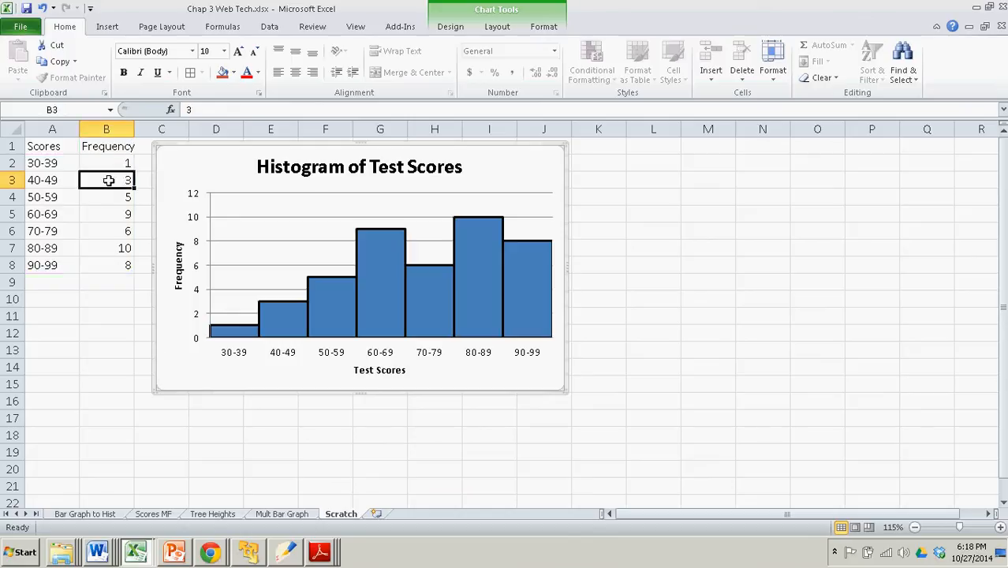
pyautogui.click(52, 179)
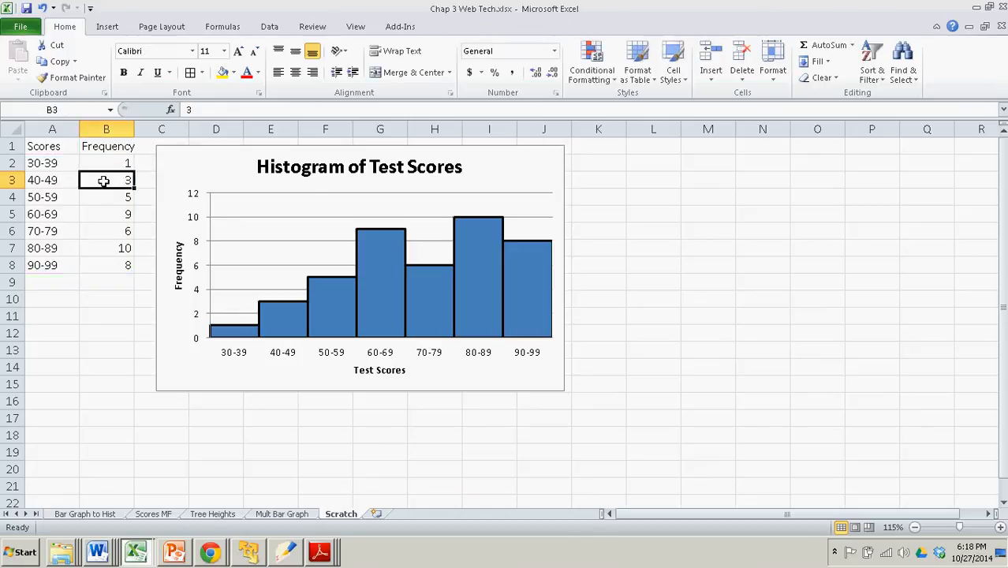
pyautogui.write('6')
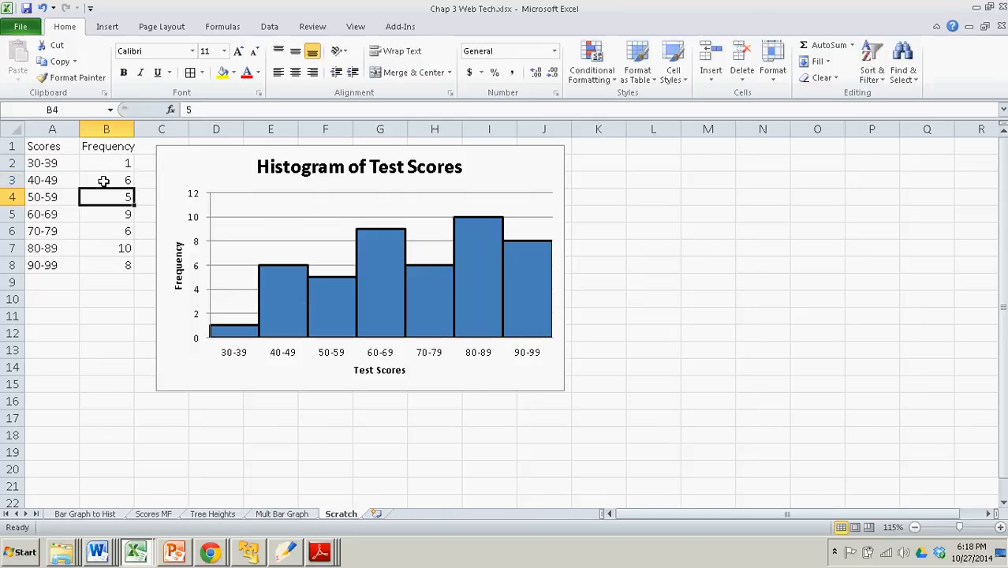
pyautogui.click(105, 180)
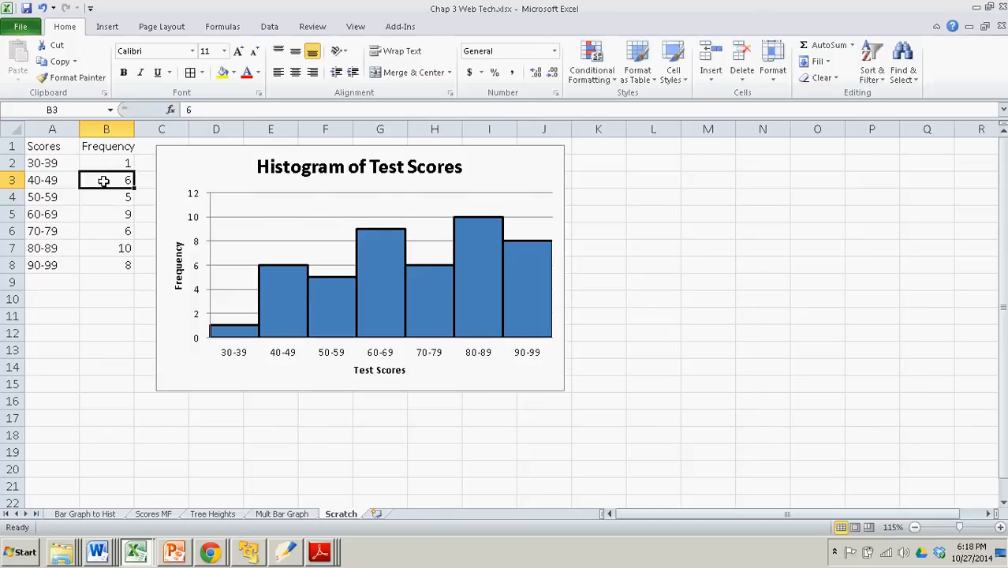
pyautogui.write('3')
pyautogui.click(105, 248)
pyautogui.write('14')
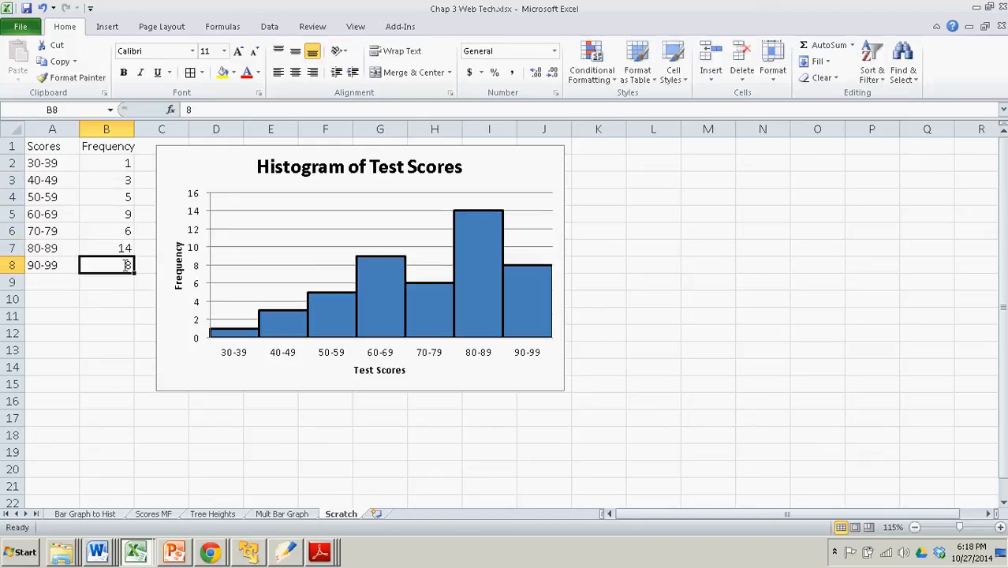
pyautogui.moveTo(476, 260)
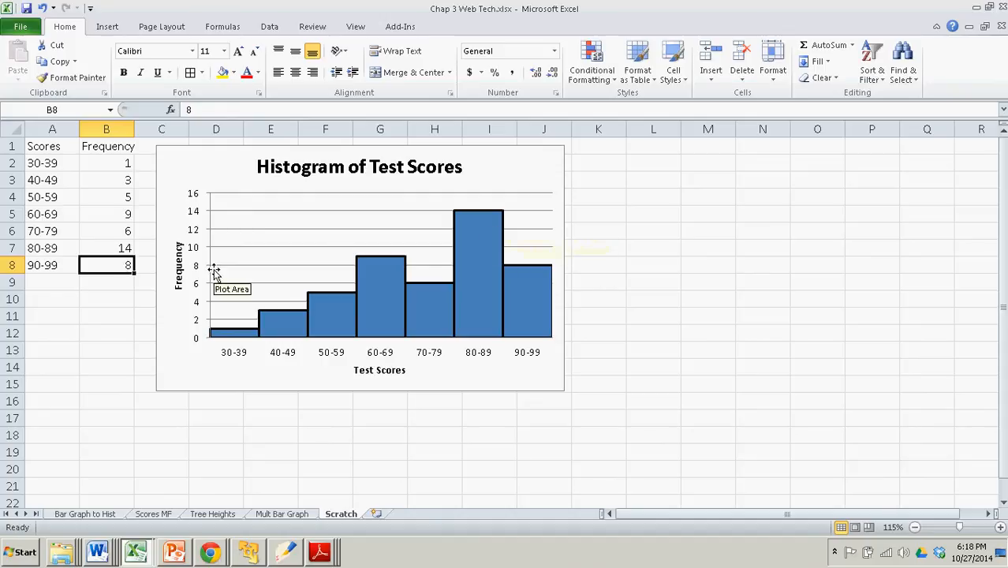
pyautogui.click(106, 248)
pyautogui.write('10')
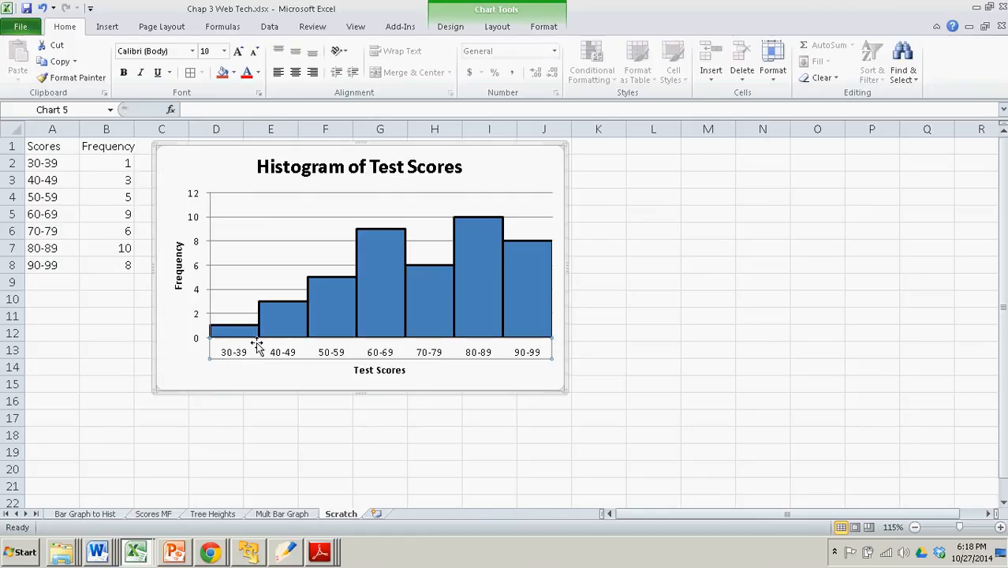
pyautogui.moveTo(259, 347)
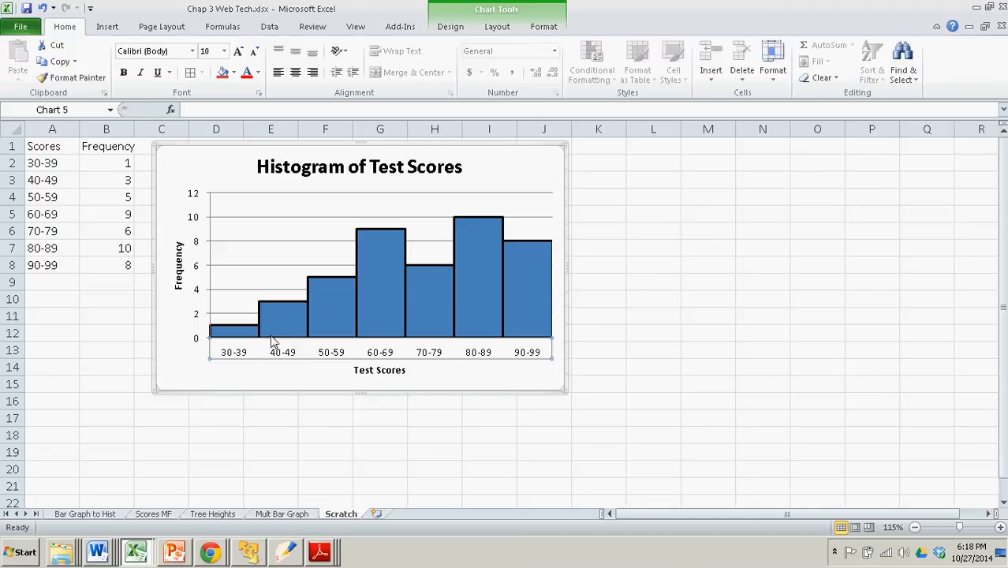
pyautogui.moveTo(271, 339)
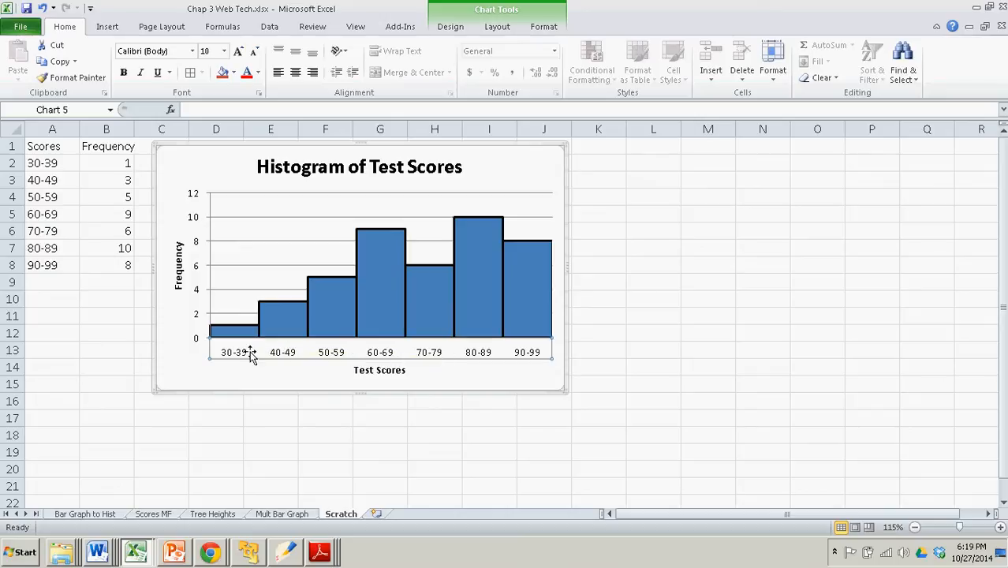
pyautogui.moveTo(284, 357)
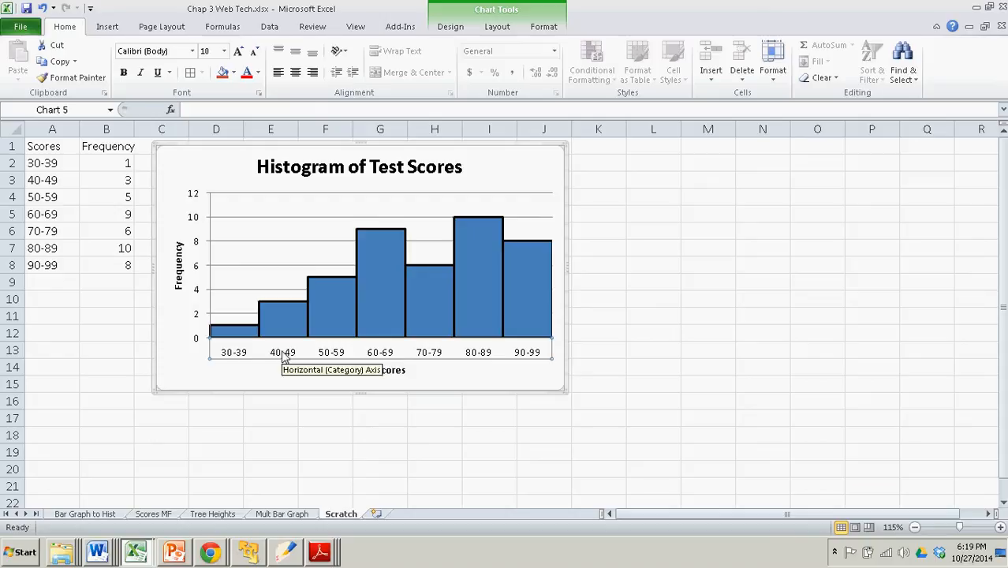
pyautogui.moveTo(723, 350)
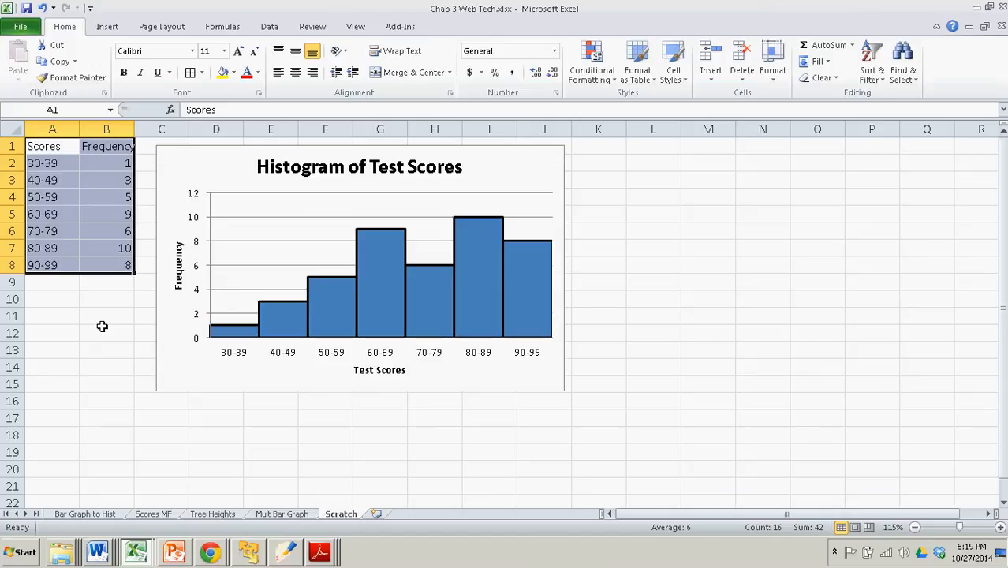
# Step: Reselect the score-and-frequency data table with the counts back at their original values
pyautogui.click(107, 331)
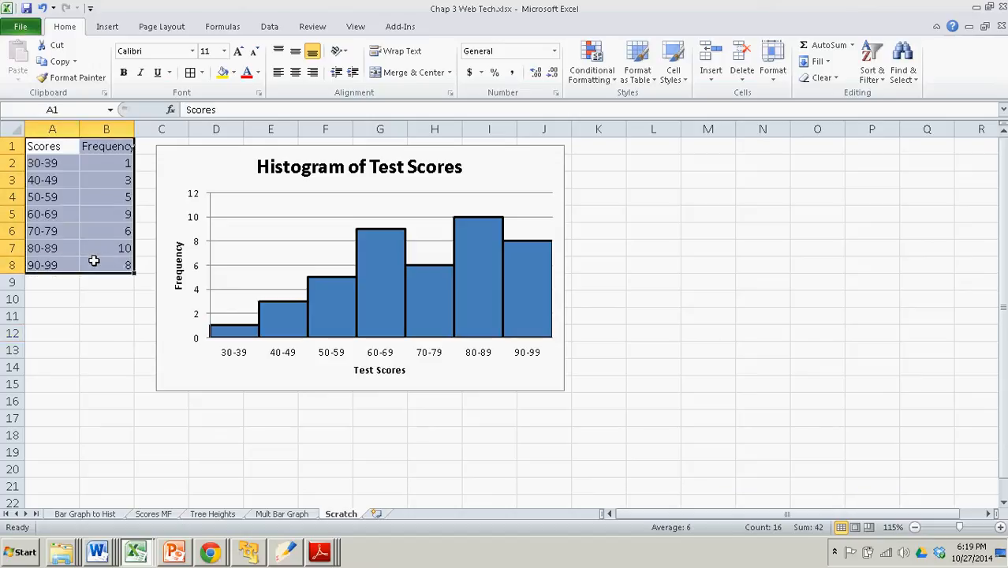
pyautogui.moveTo(407, 252)
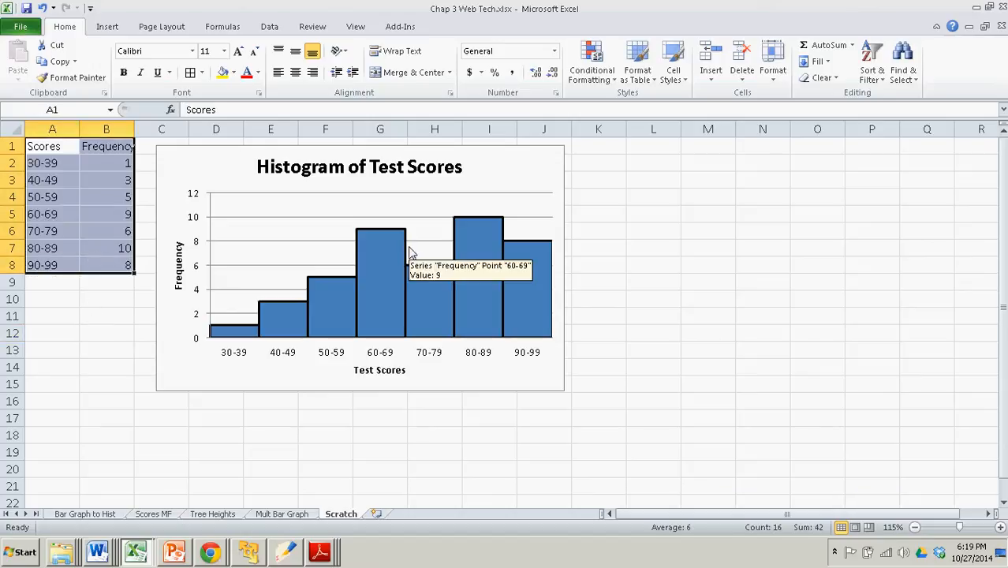